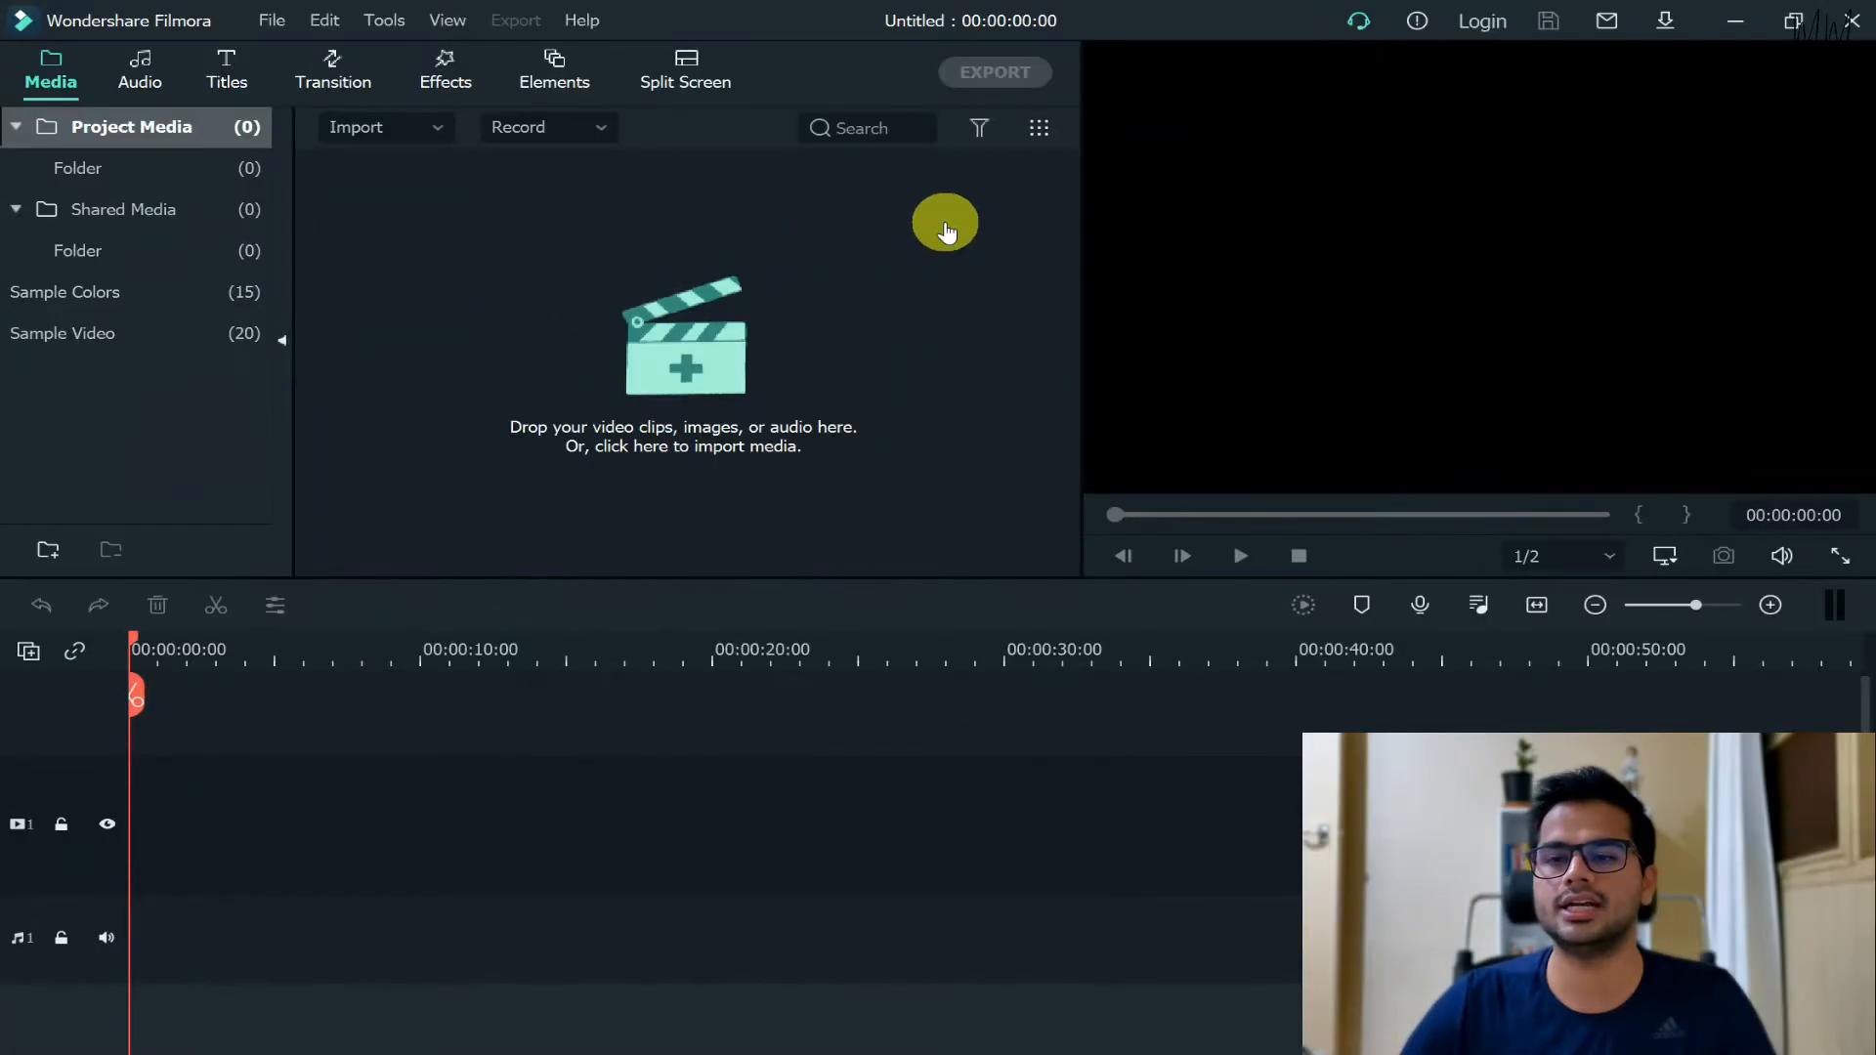
mouse_move(417, 306)
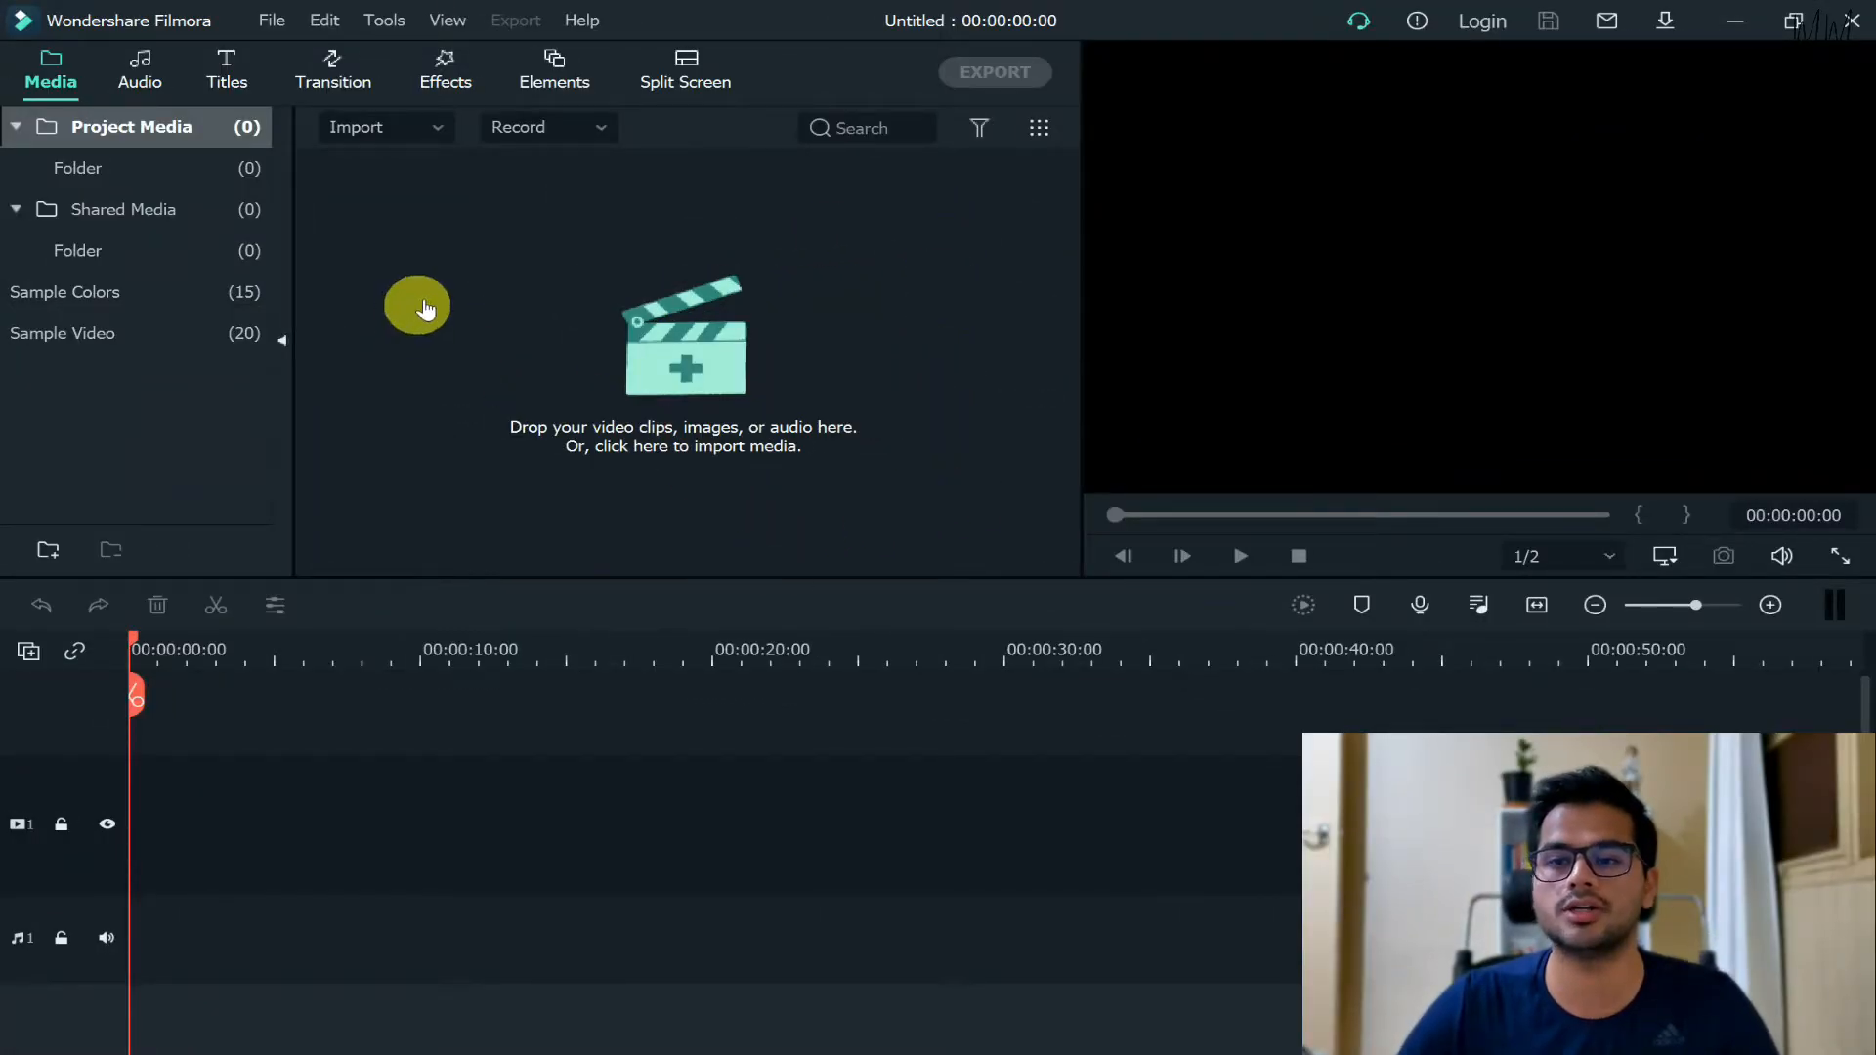
mouse_move(427, 297)
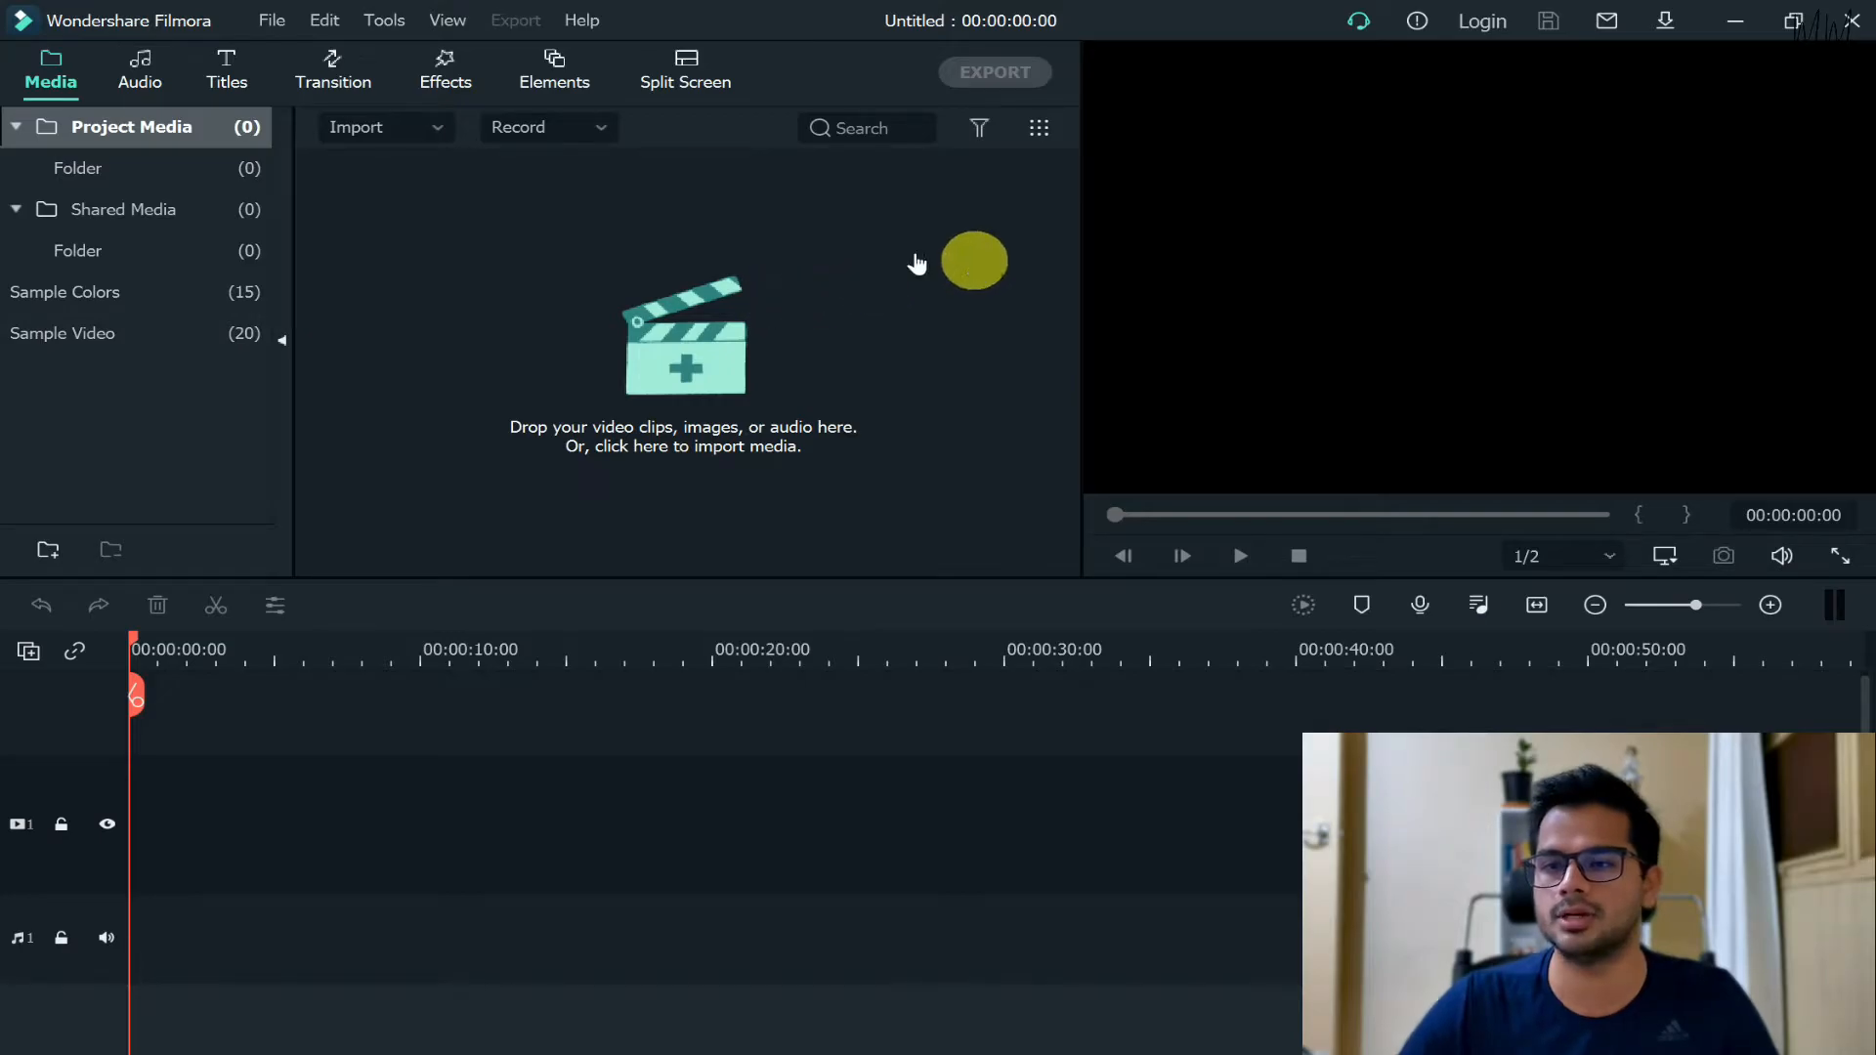
mouse_move(767, 371)
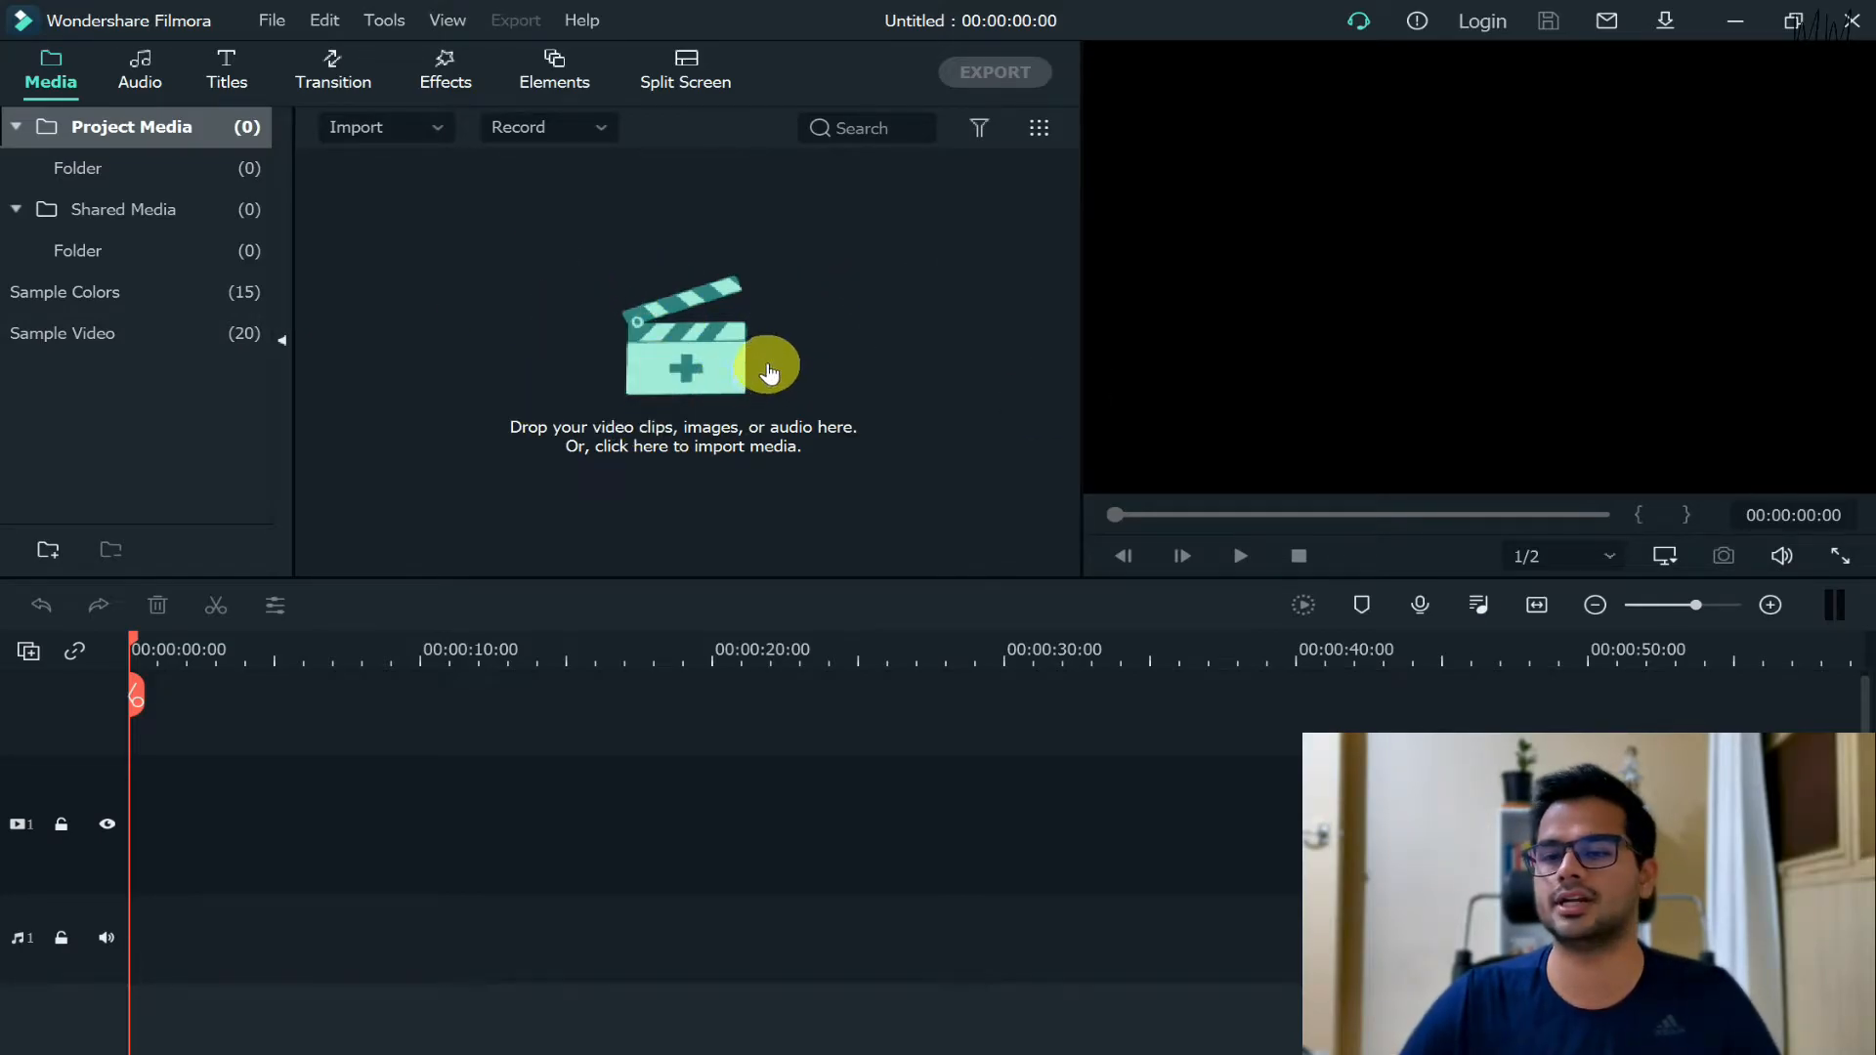
- Import a video clip from the computer via the Media panel's import area
left_click(682, 359)
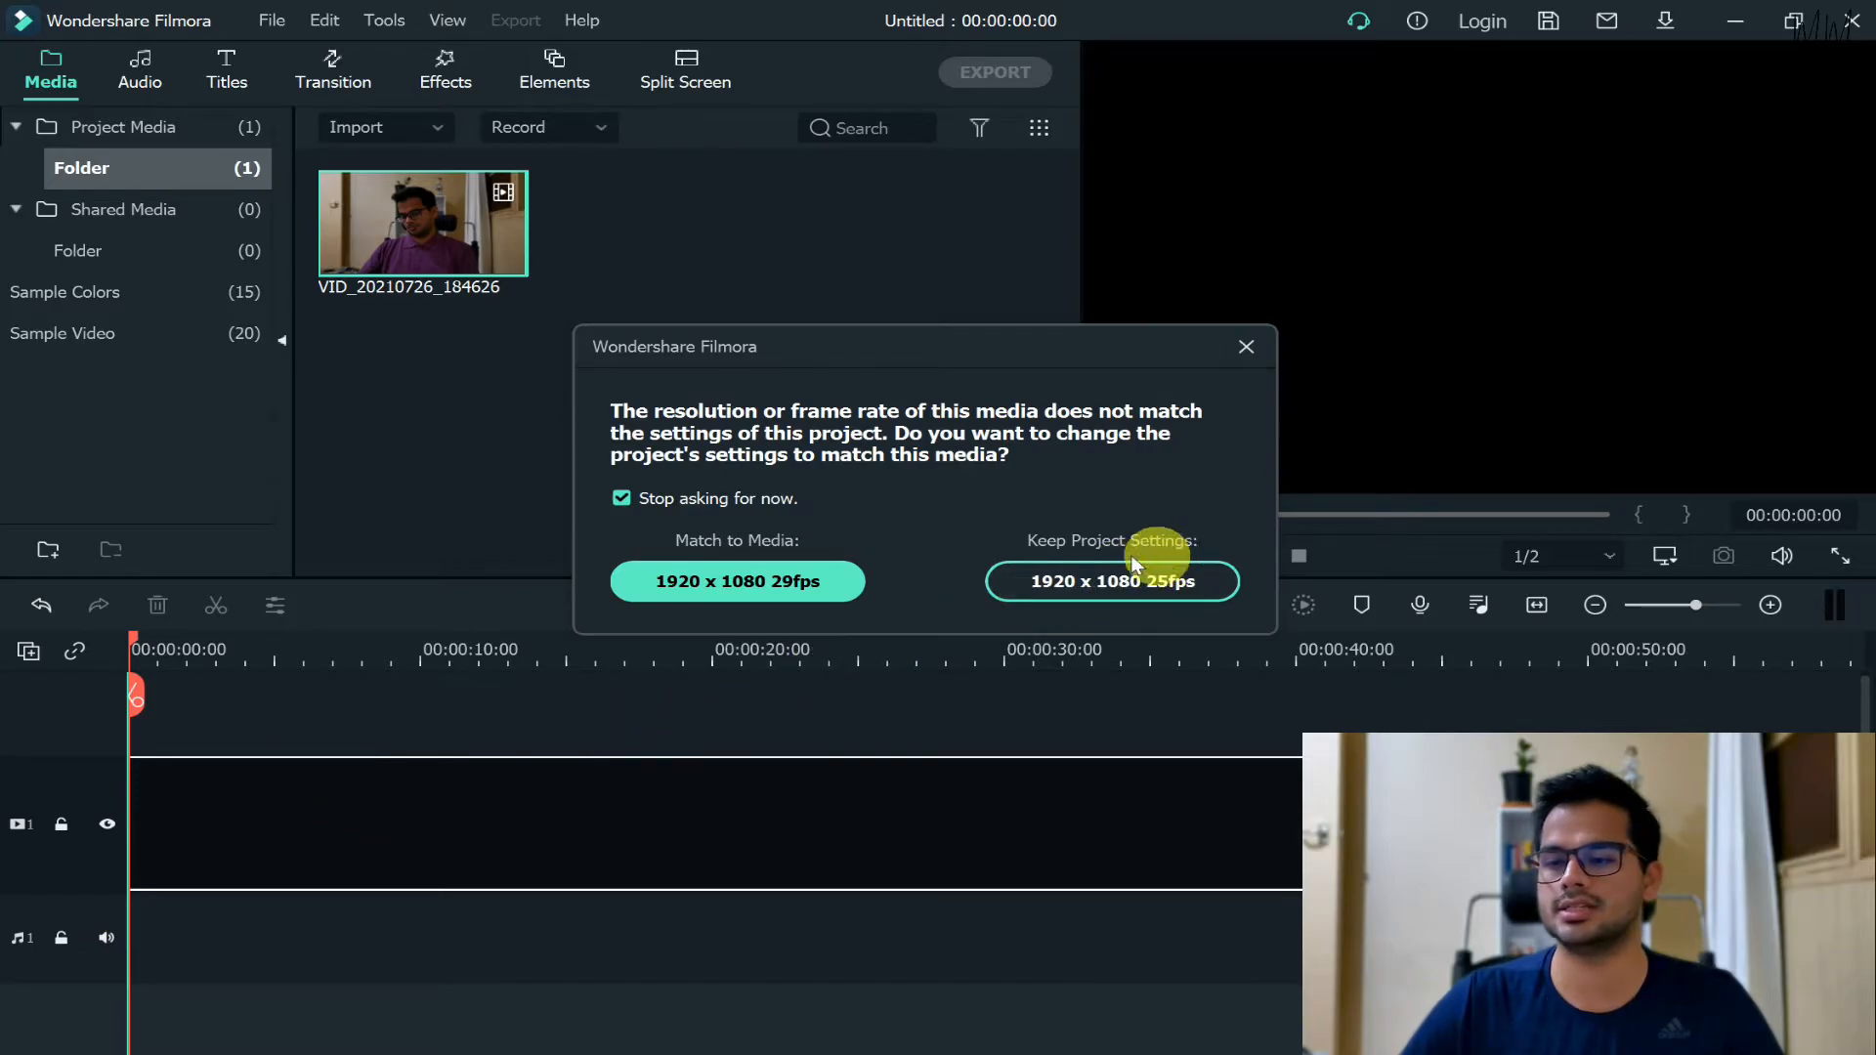
mouse_move(1123, 574)
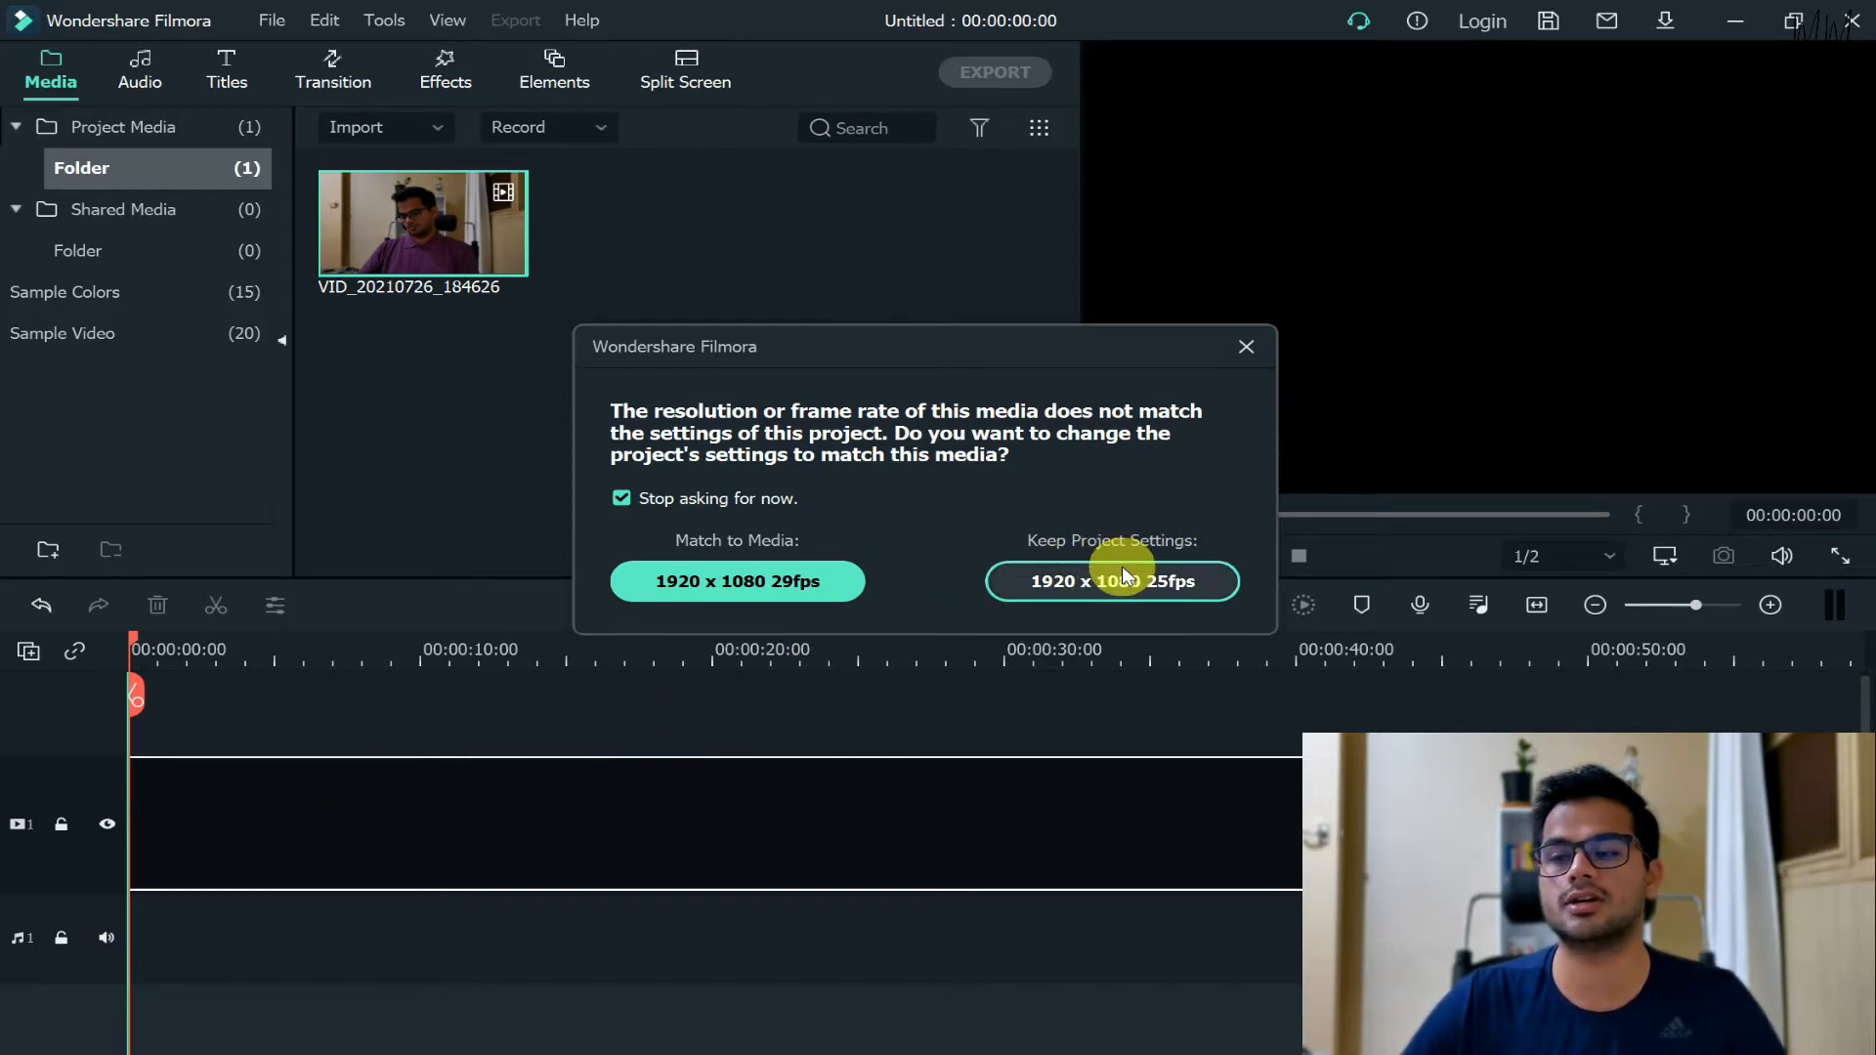
- Add the clip to the timeline, keeping the 1920 x 1080 25fps project settings
left_click(1111, 580)
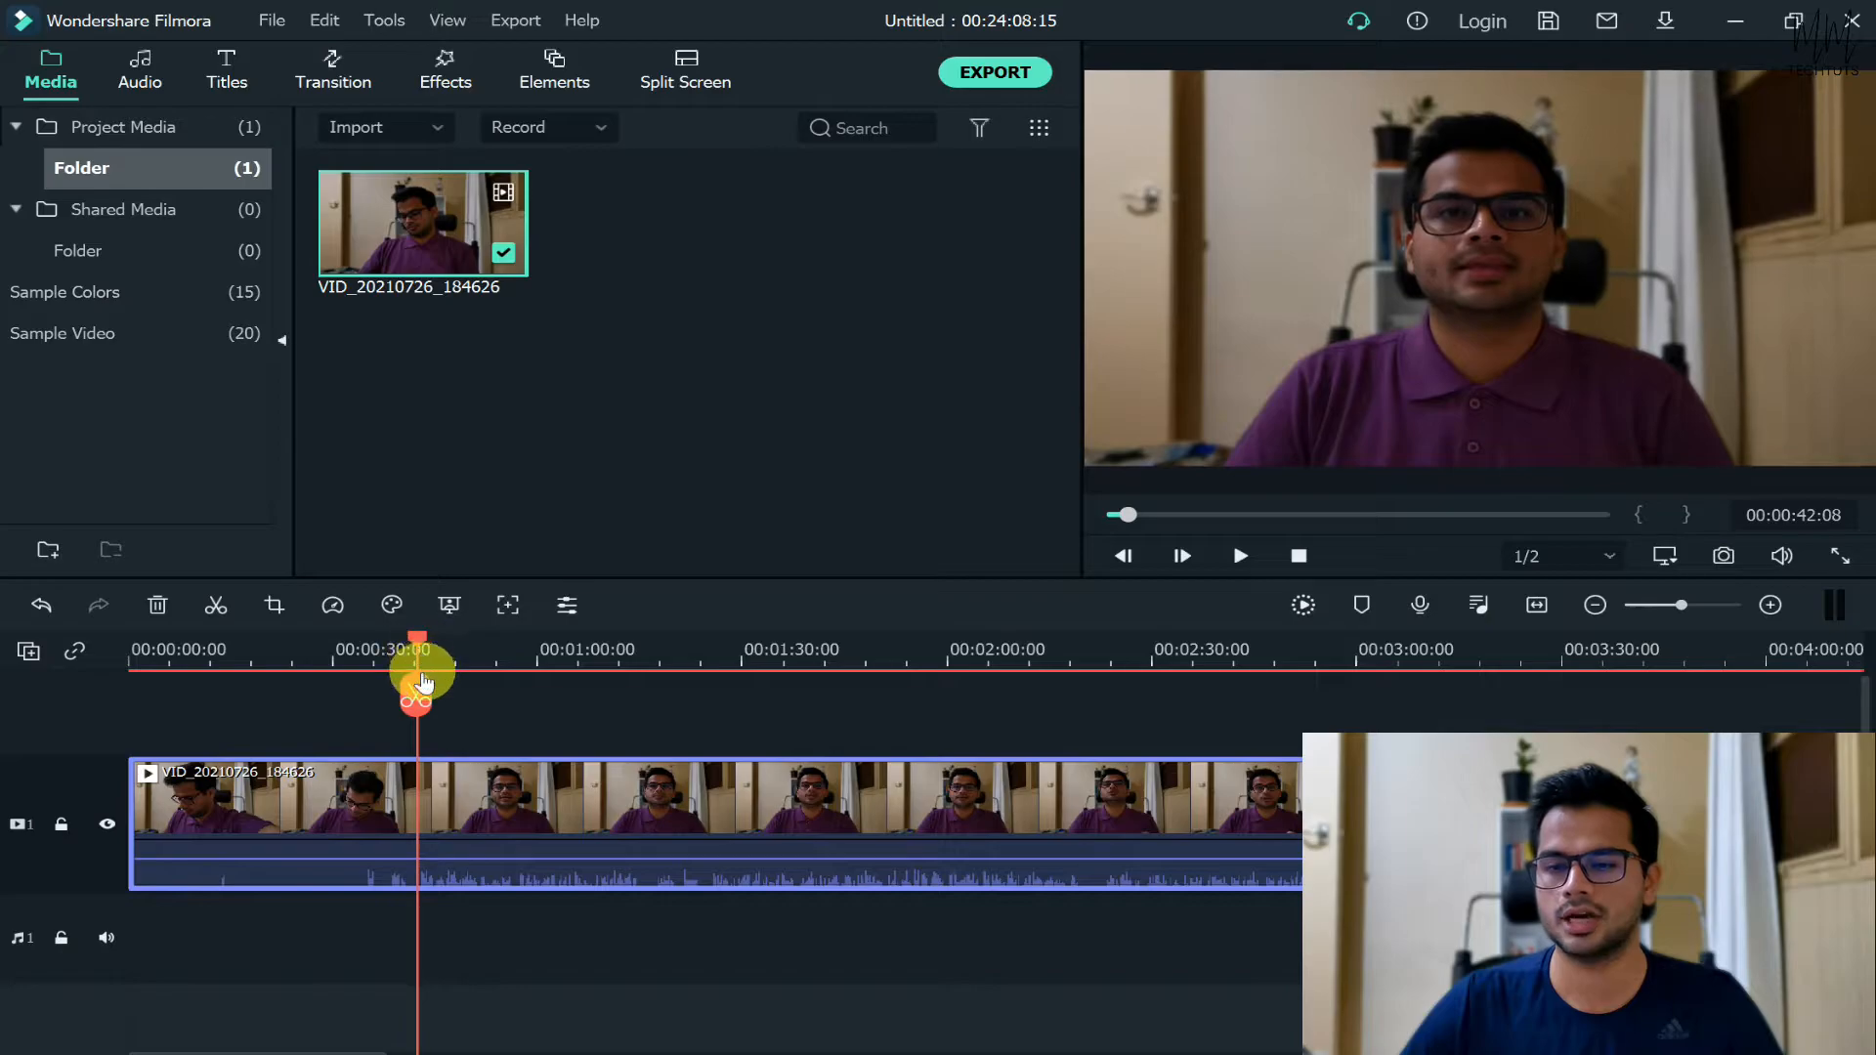
mouse_move(419, 694)
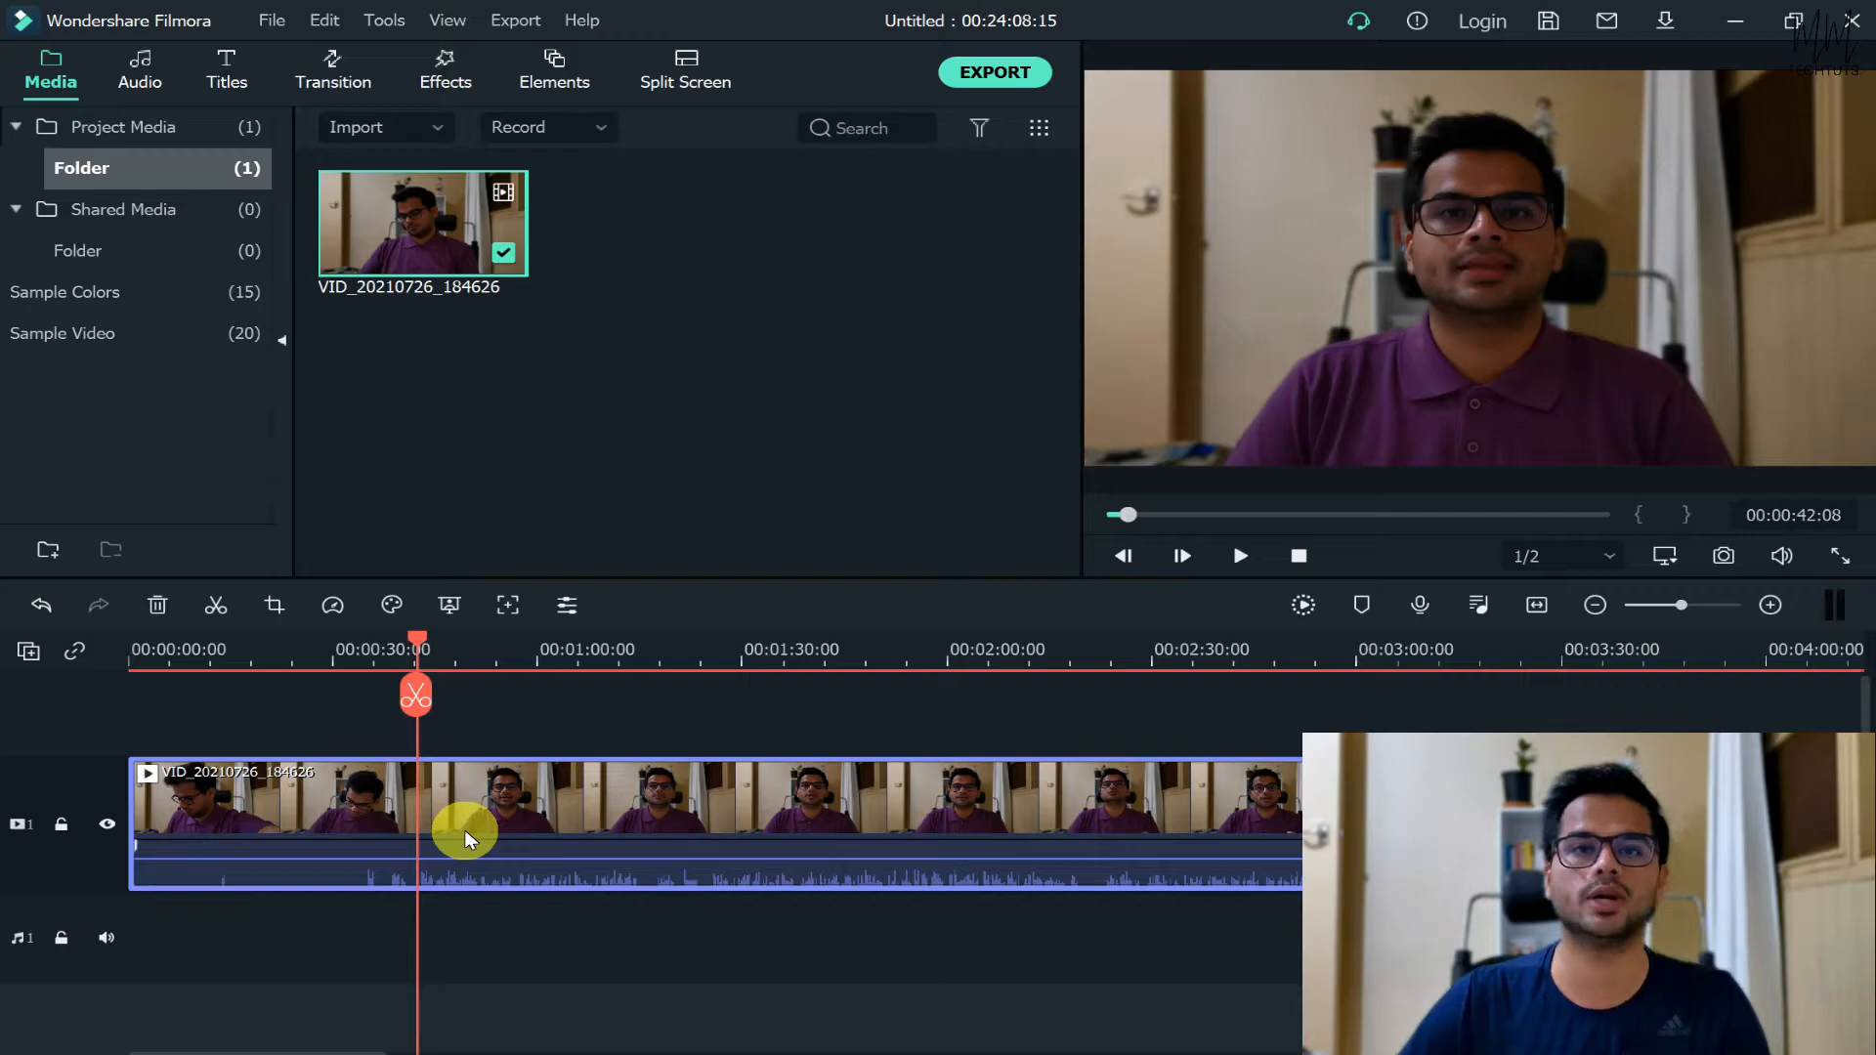
- Split the clip at two points near the 30-second mark and select the middle piece
left_click(415, 695)
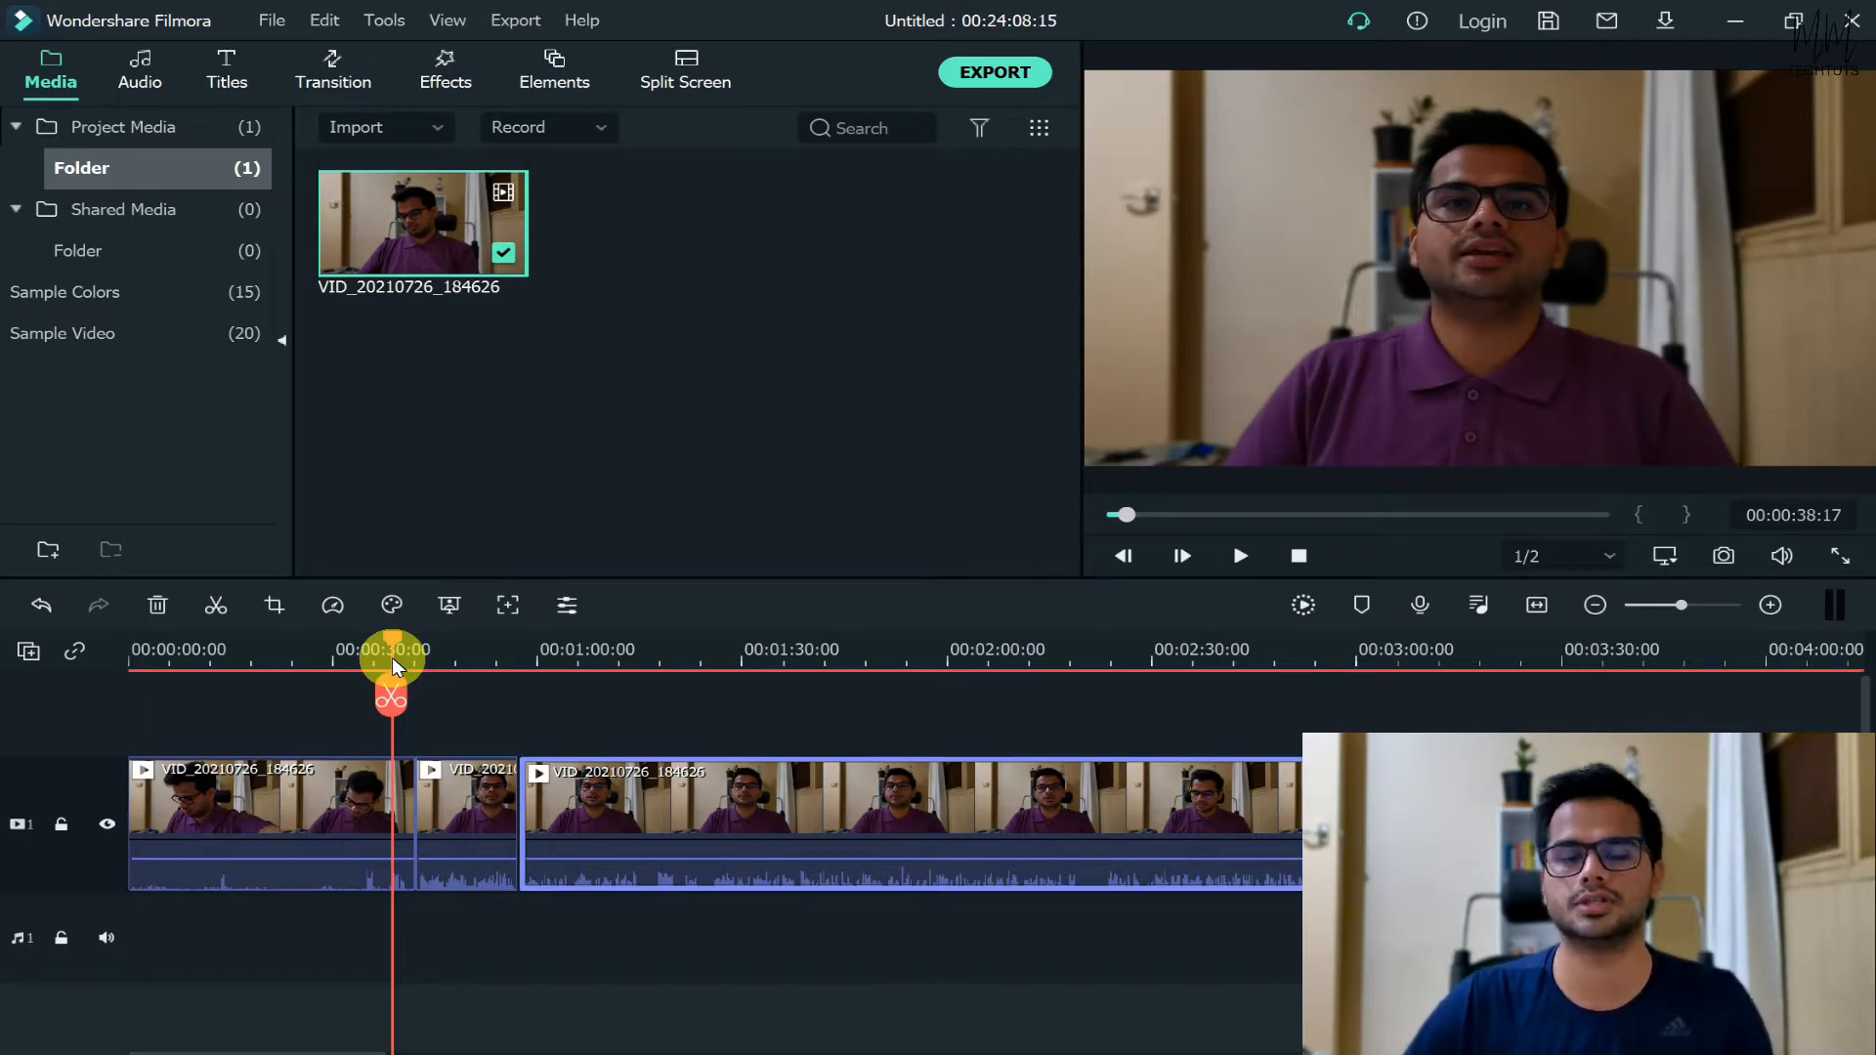
left_click(1238, 556)
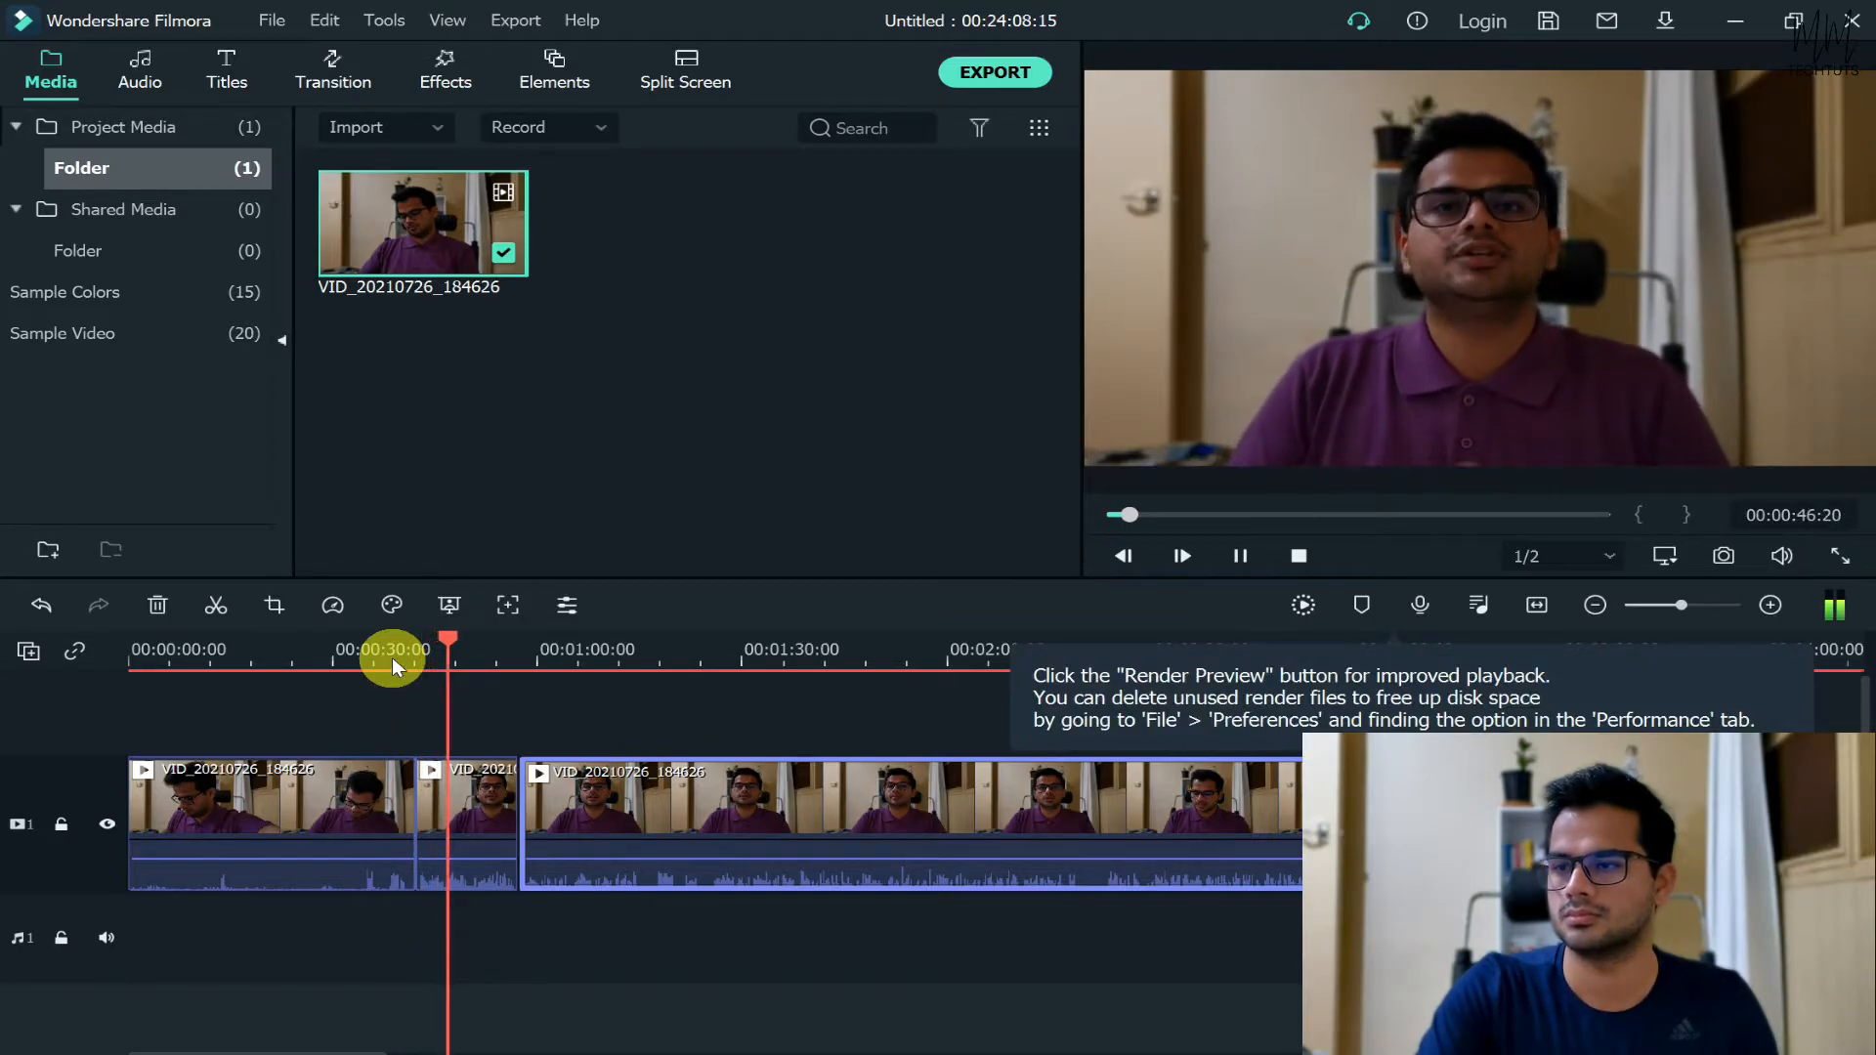
left_click(1178, 555)
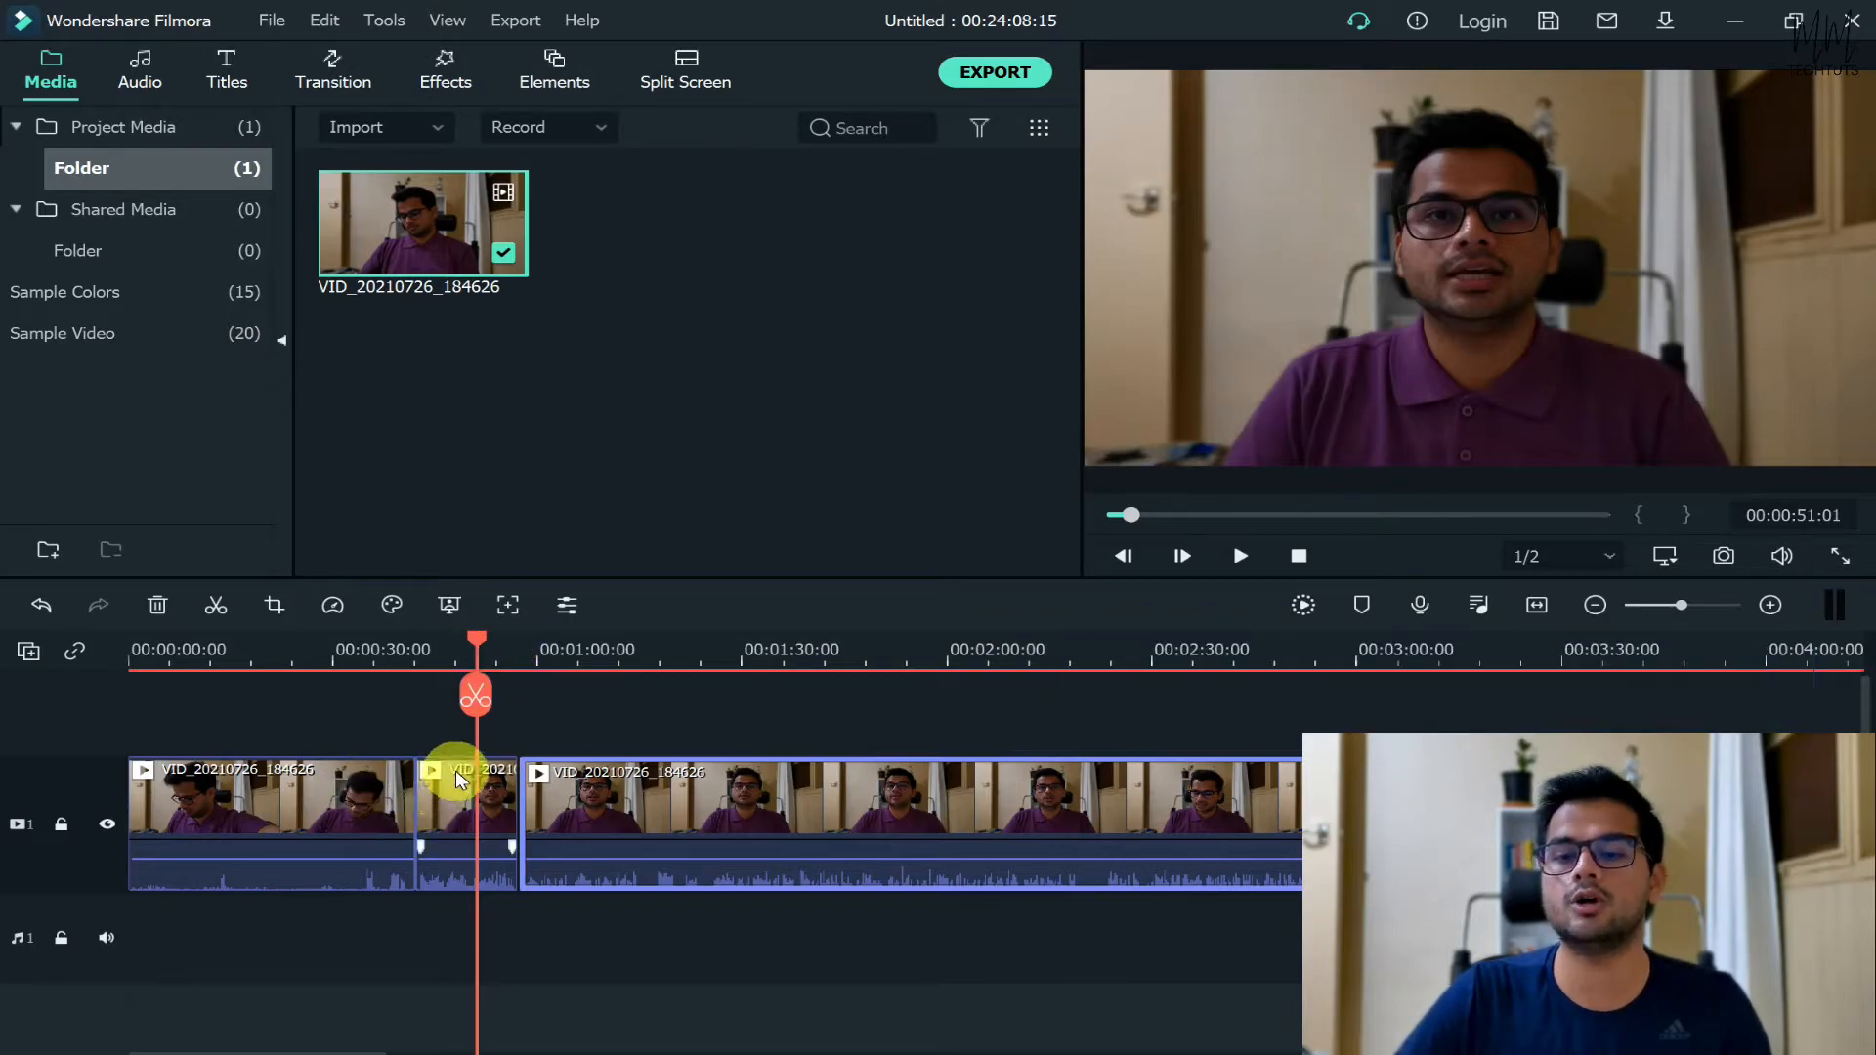
left_click(466, 819)
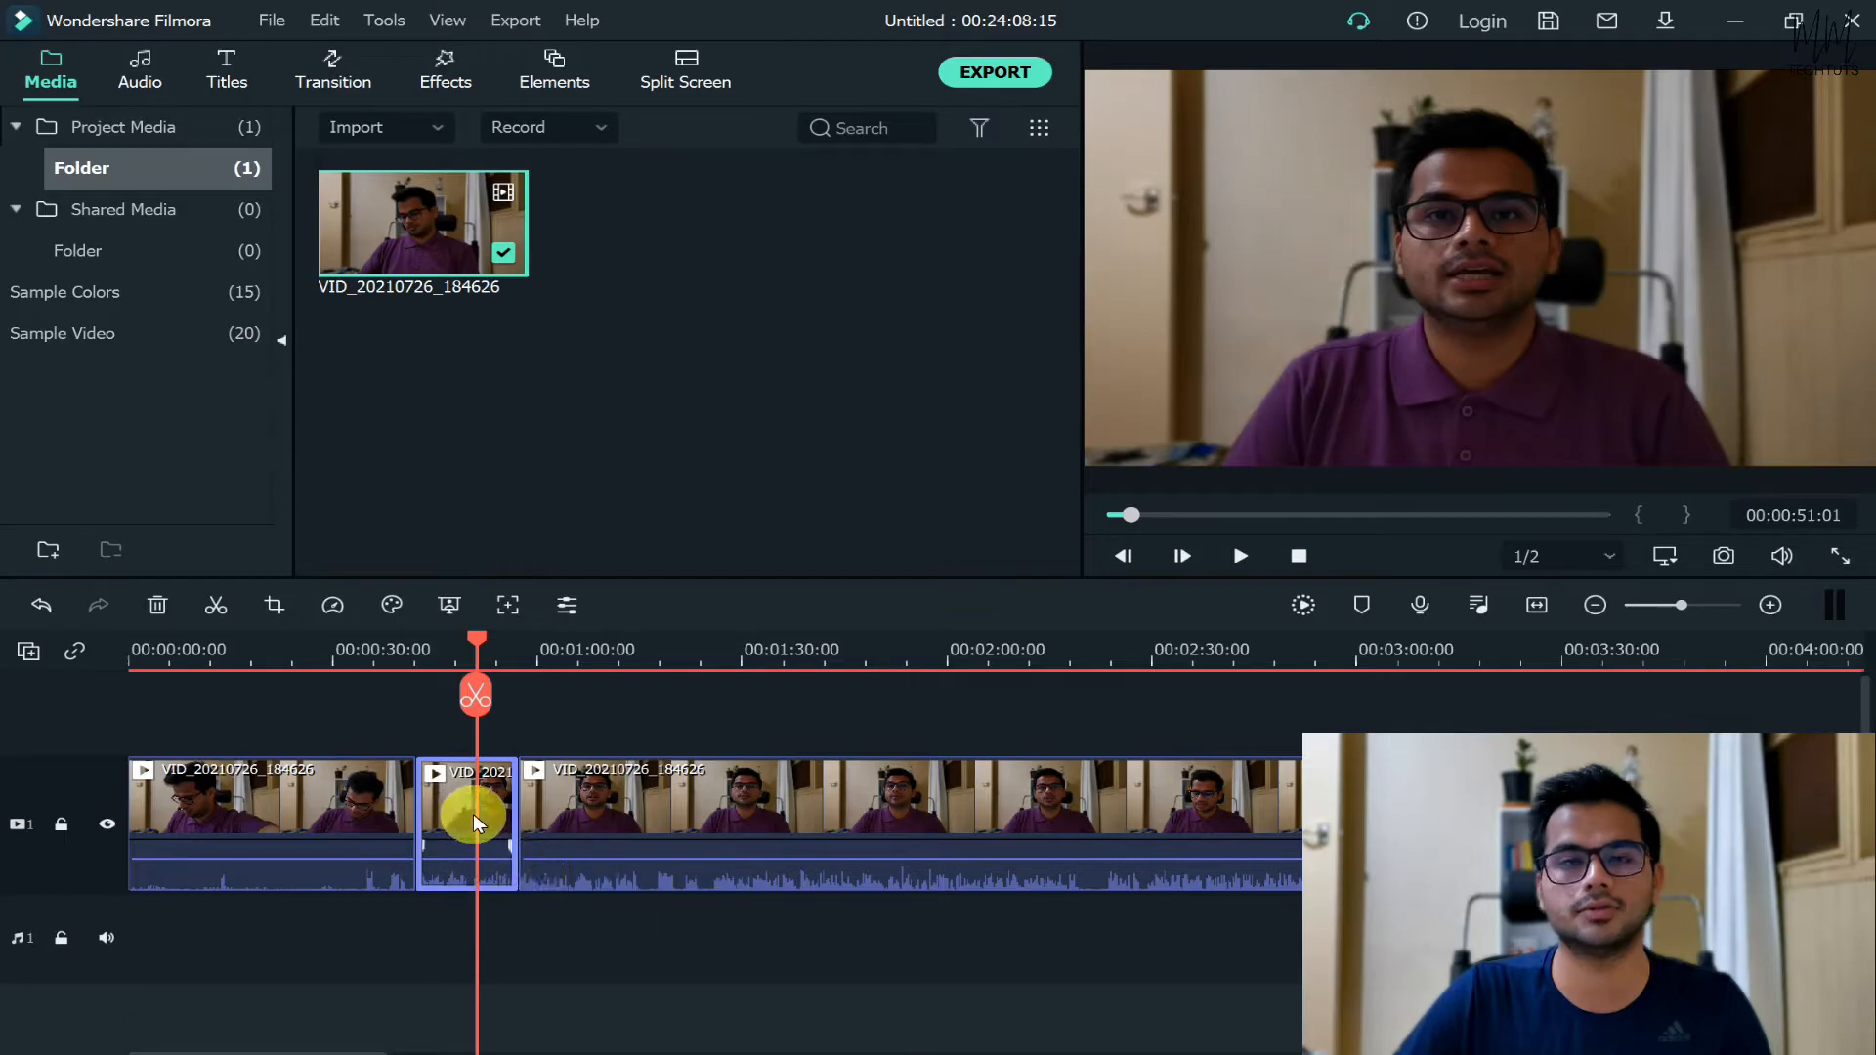
- Set the middle clip's custom speed to 0.5x
right_click(467, 820)
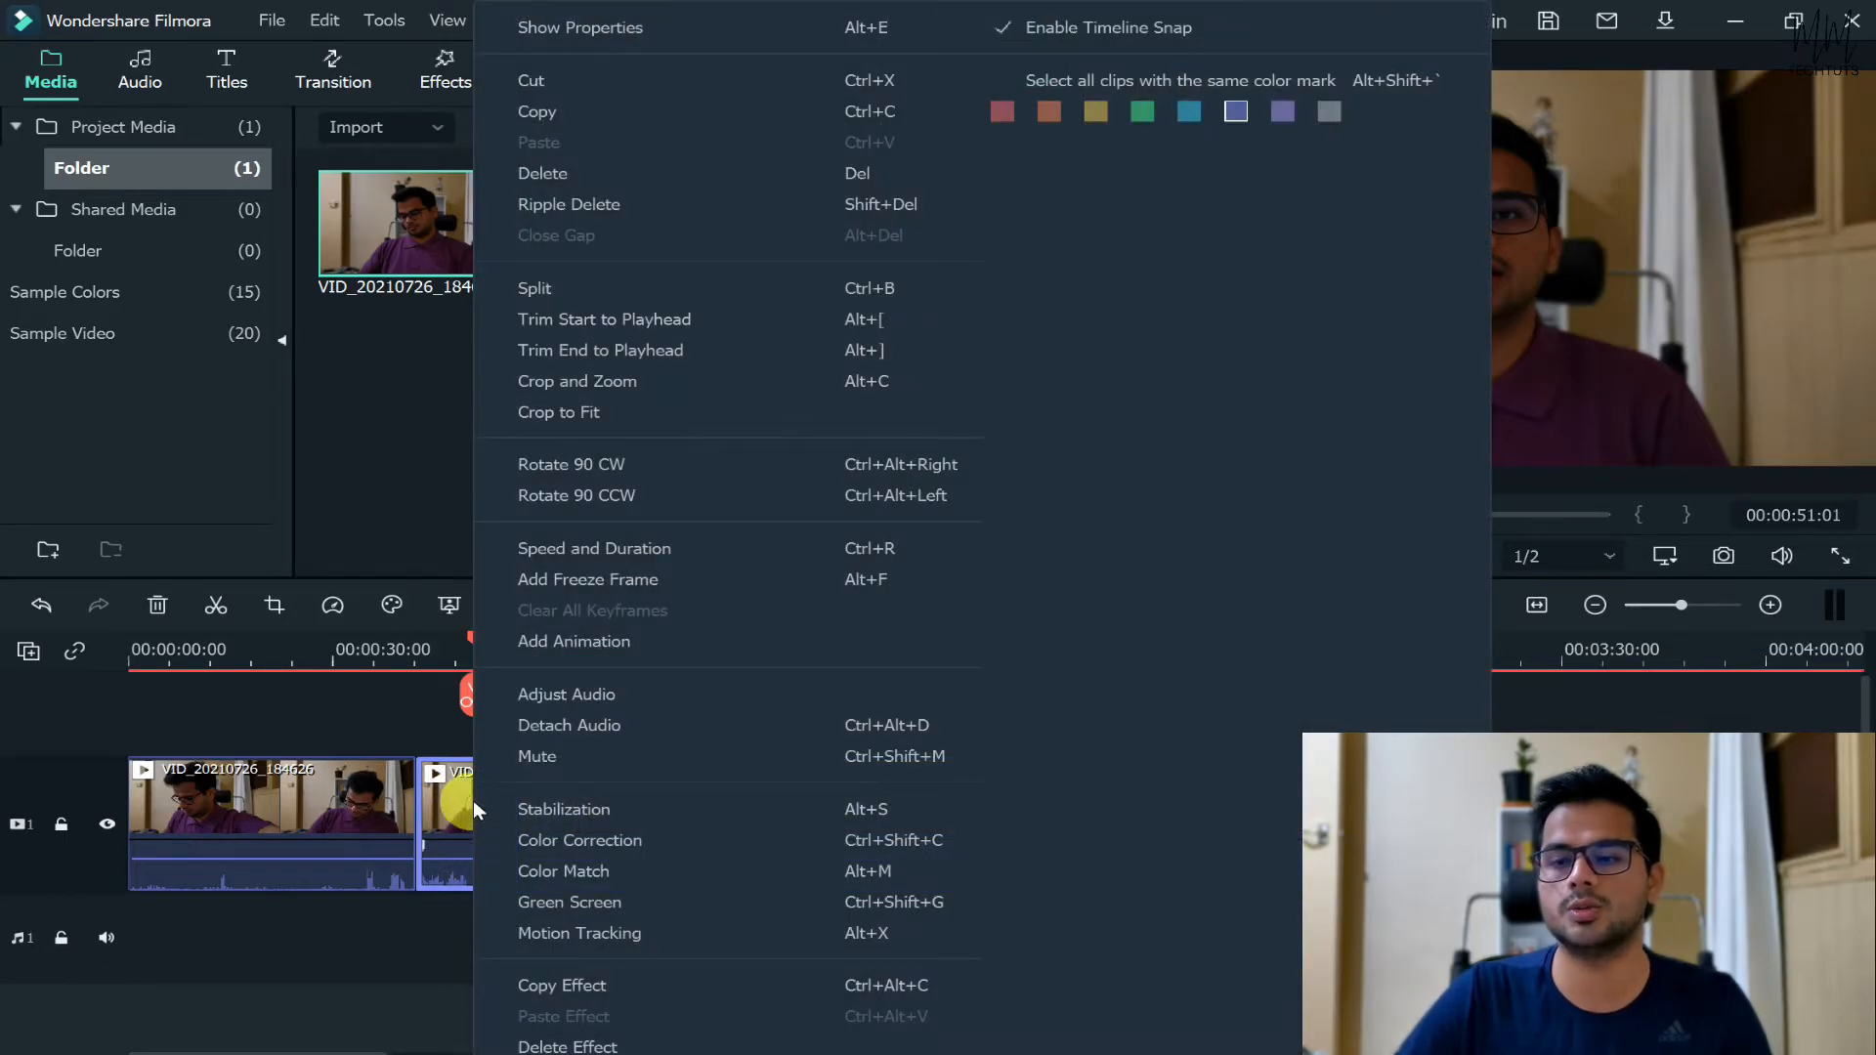
mouse_move(604, 548)
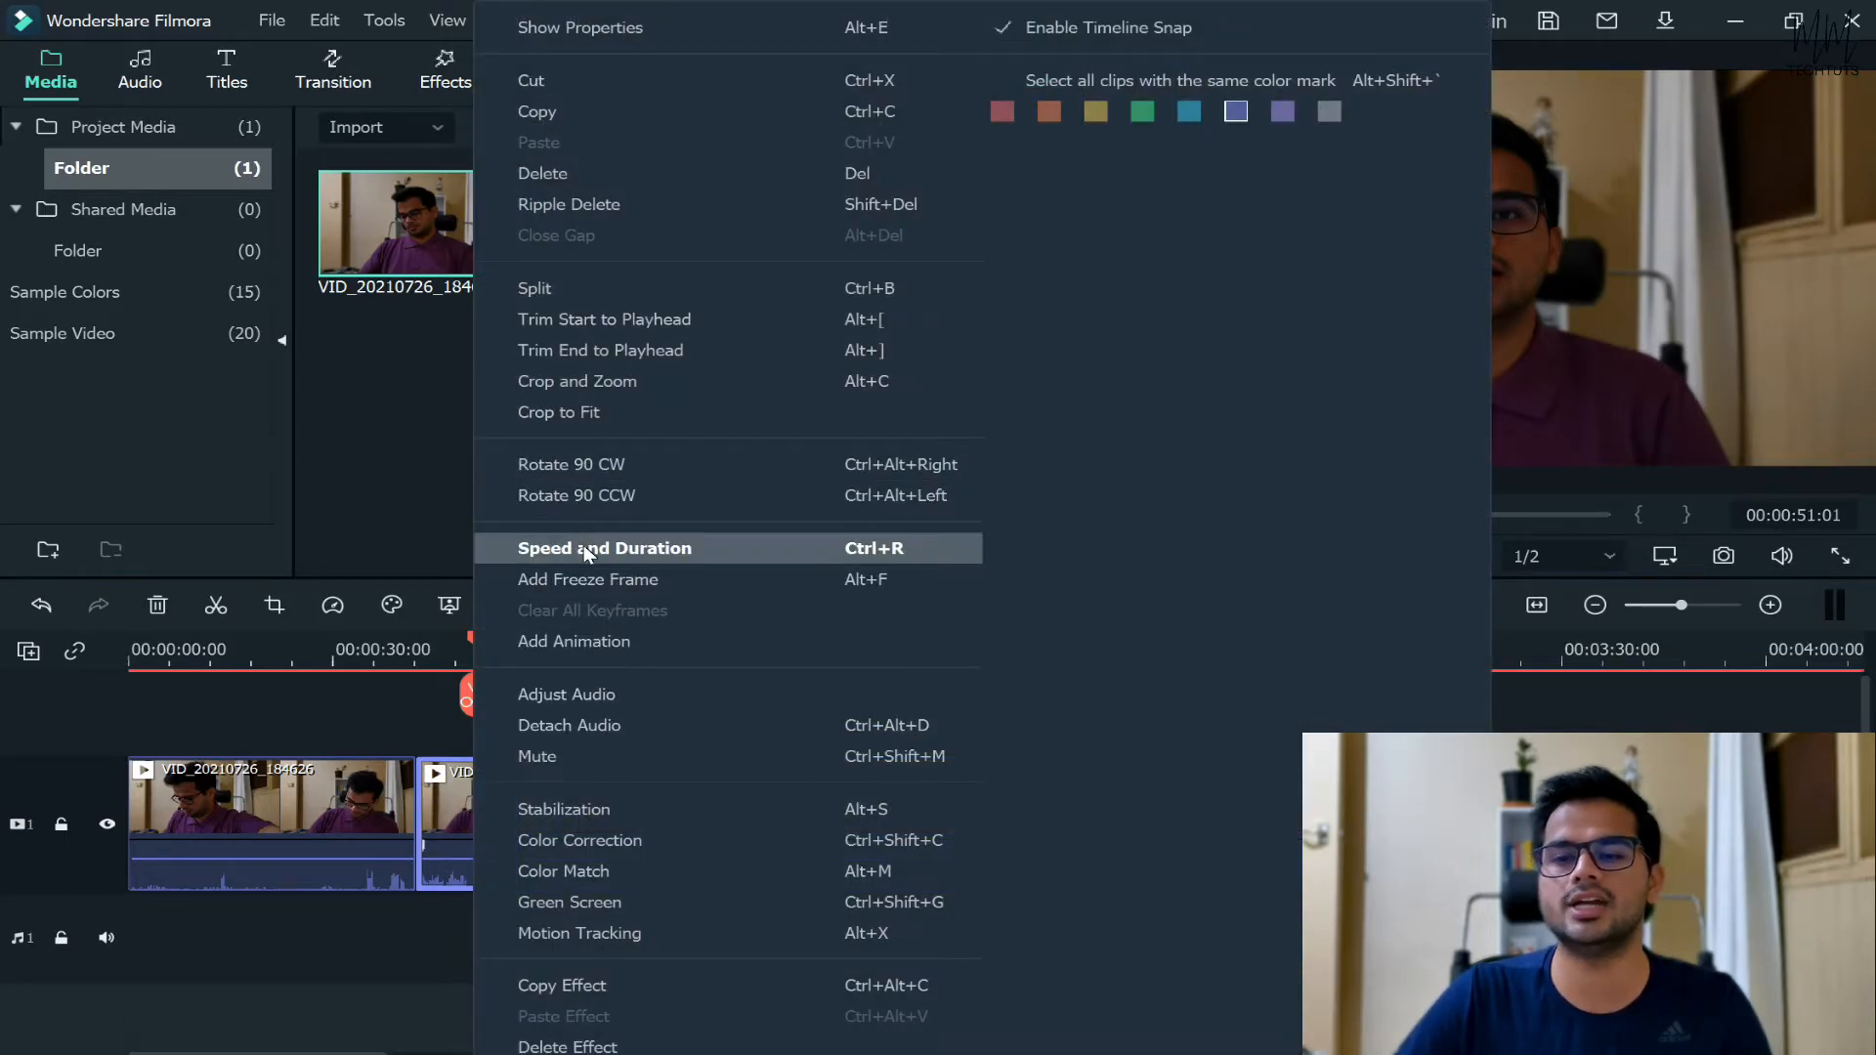
left_click(604, 548)
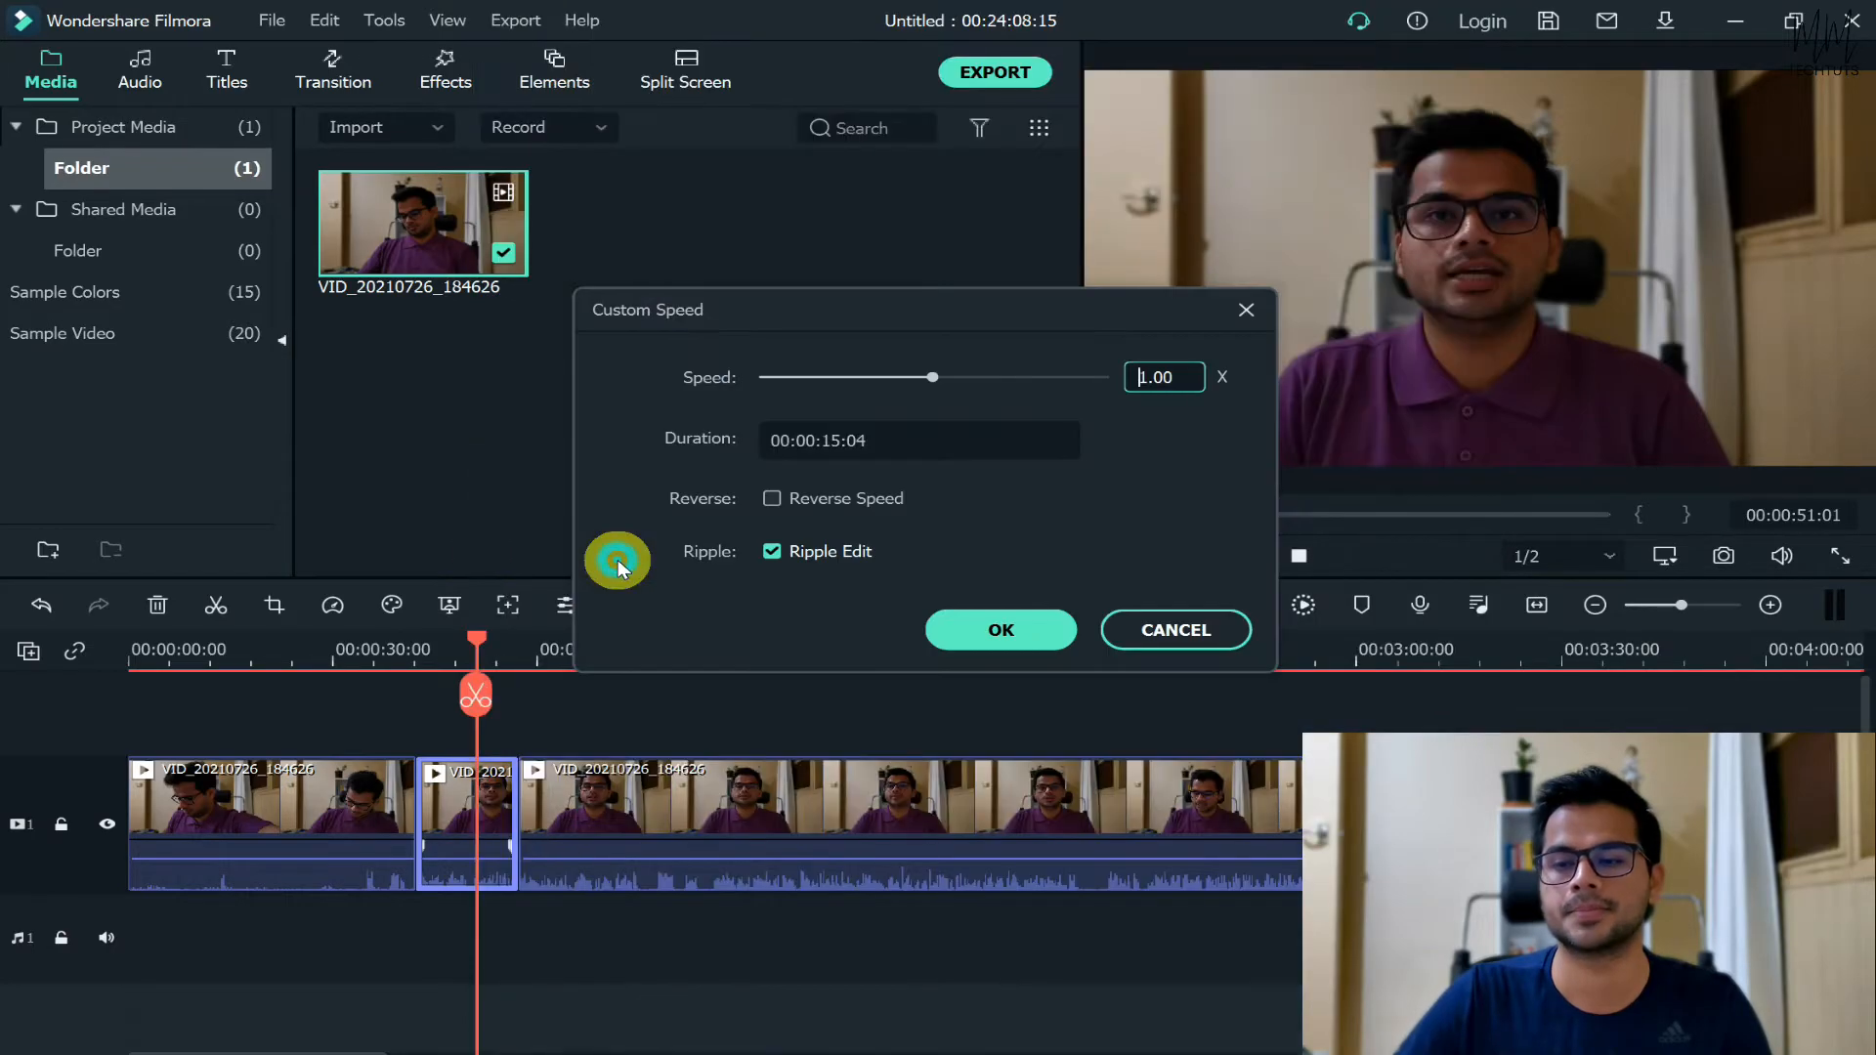
mouse_move(1244, 263)
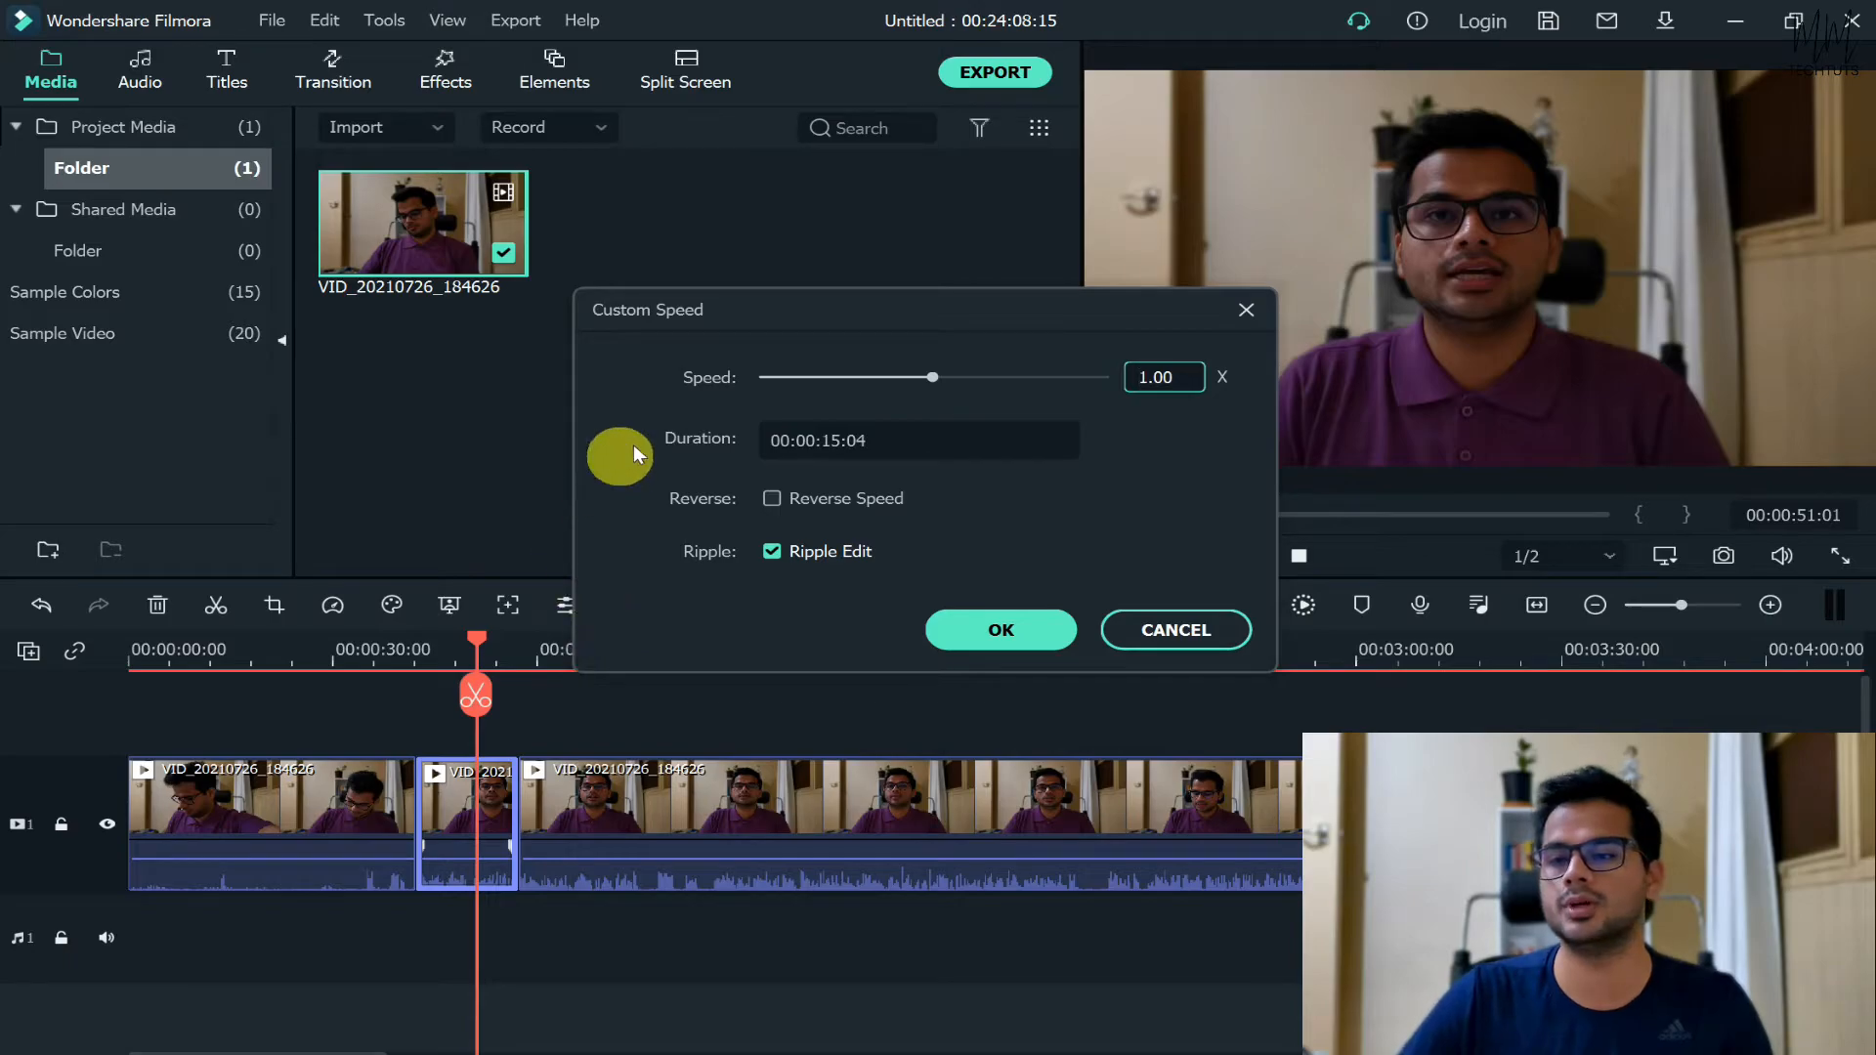
mouse_move(1257, 377)
type("0.5")
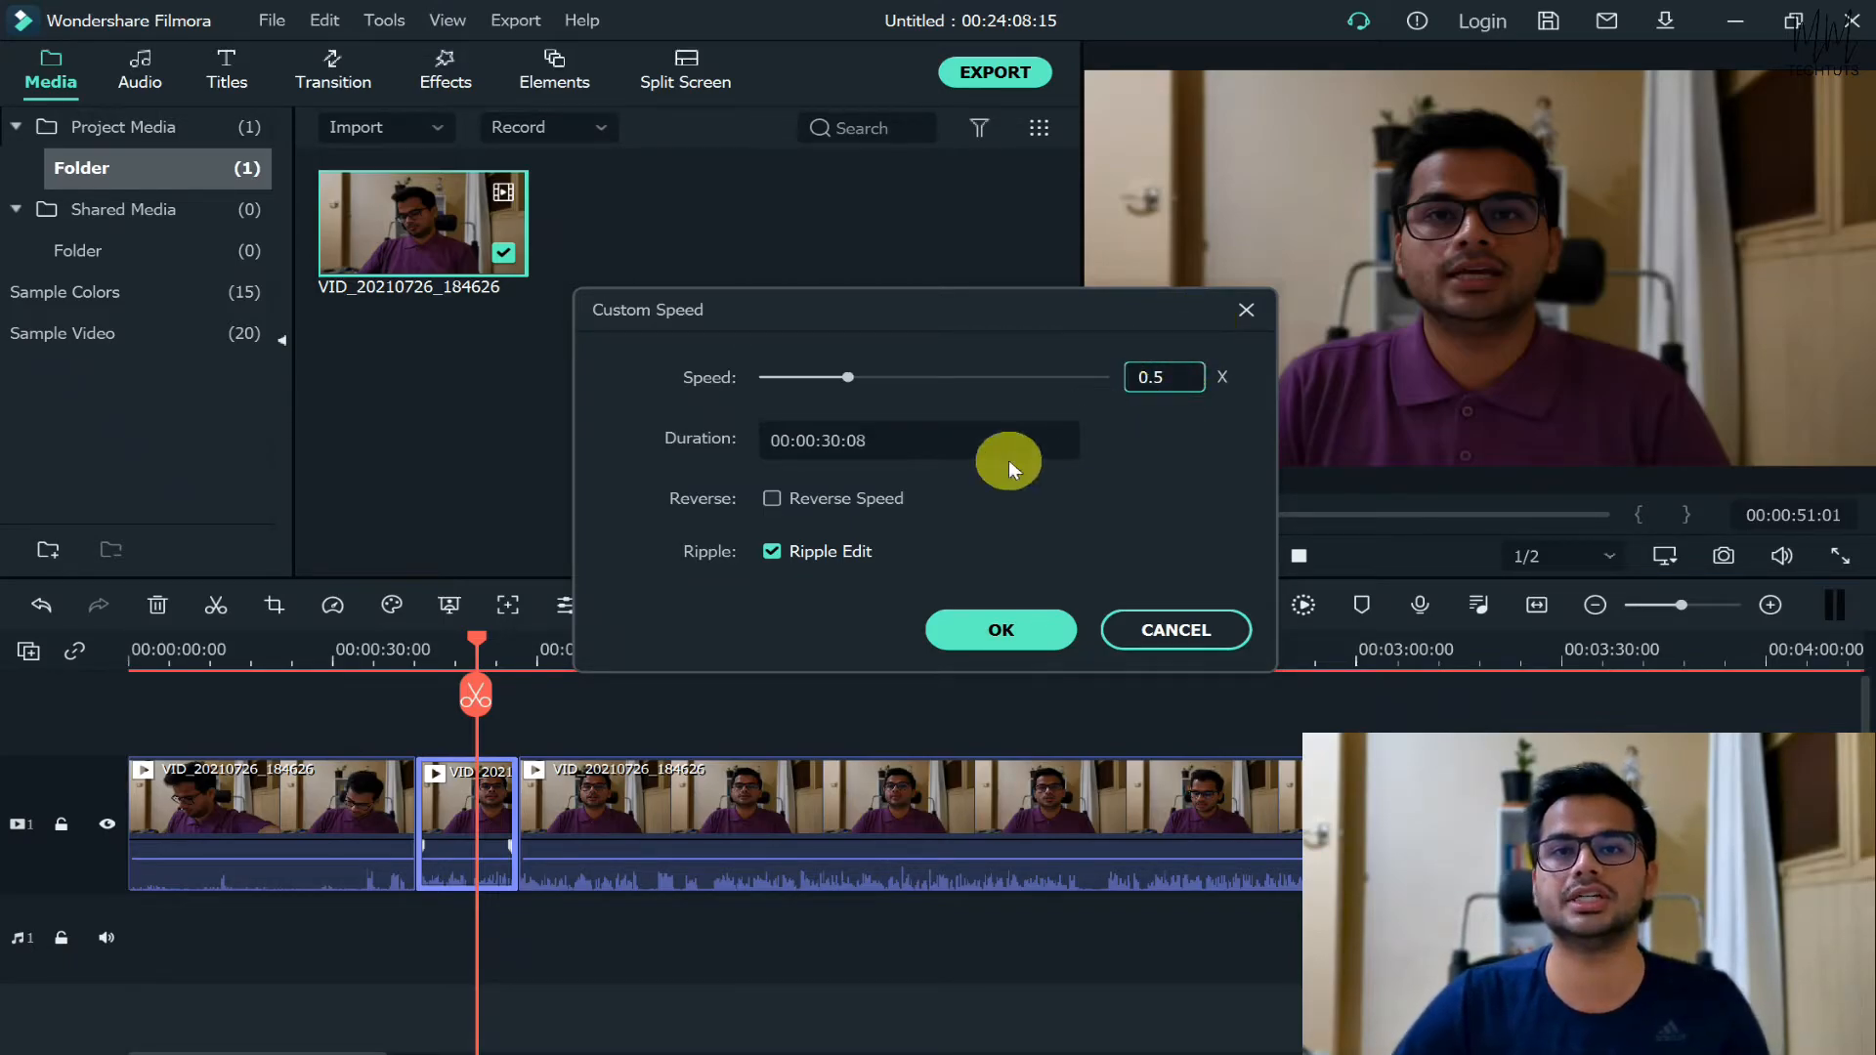
mouse_move(938, 452)
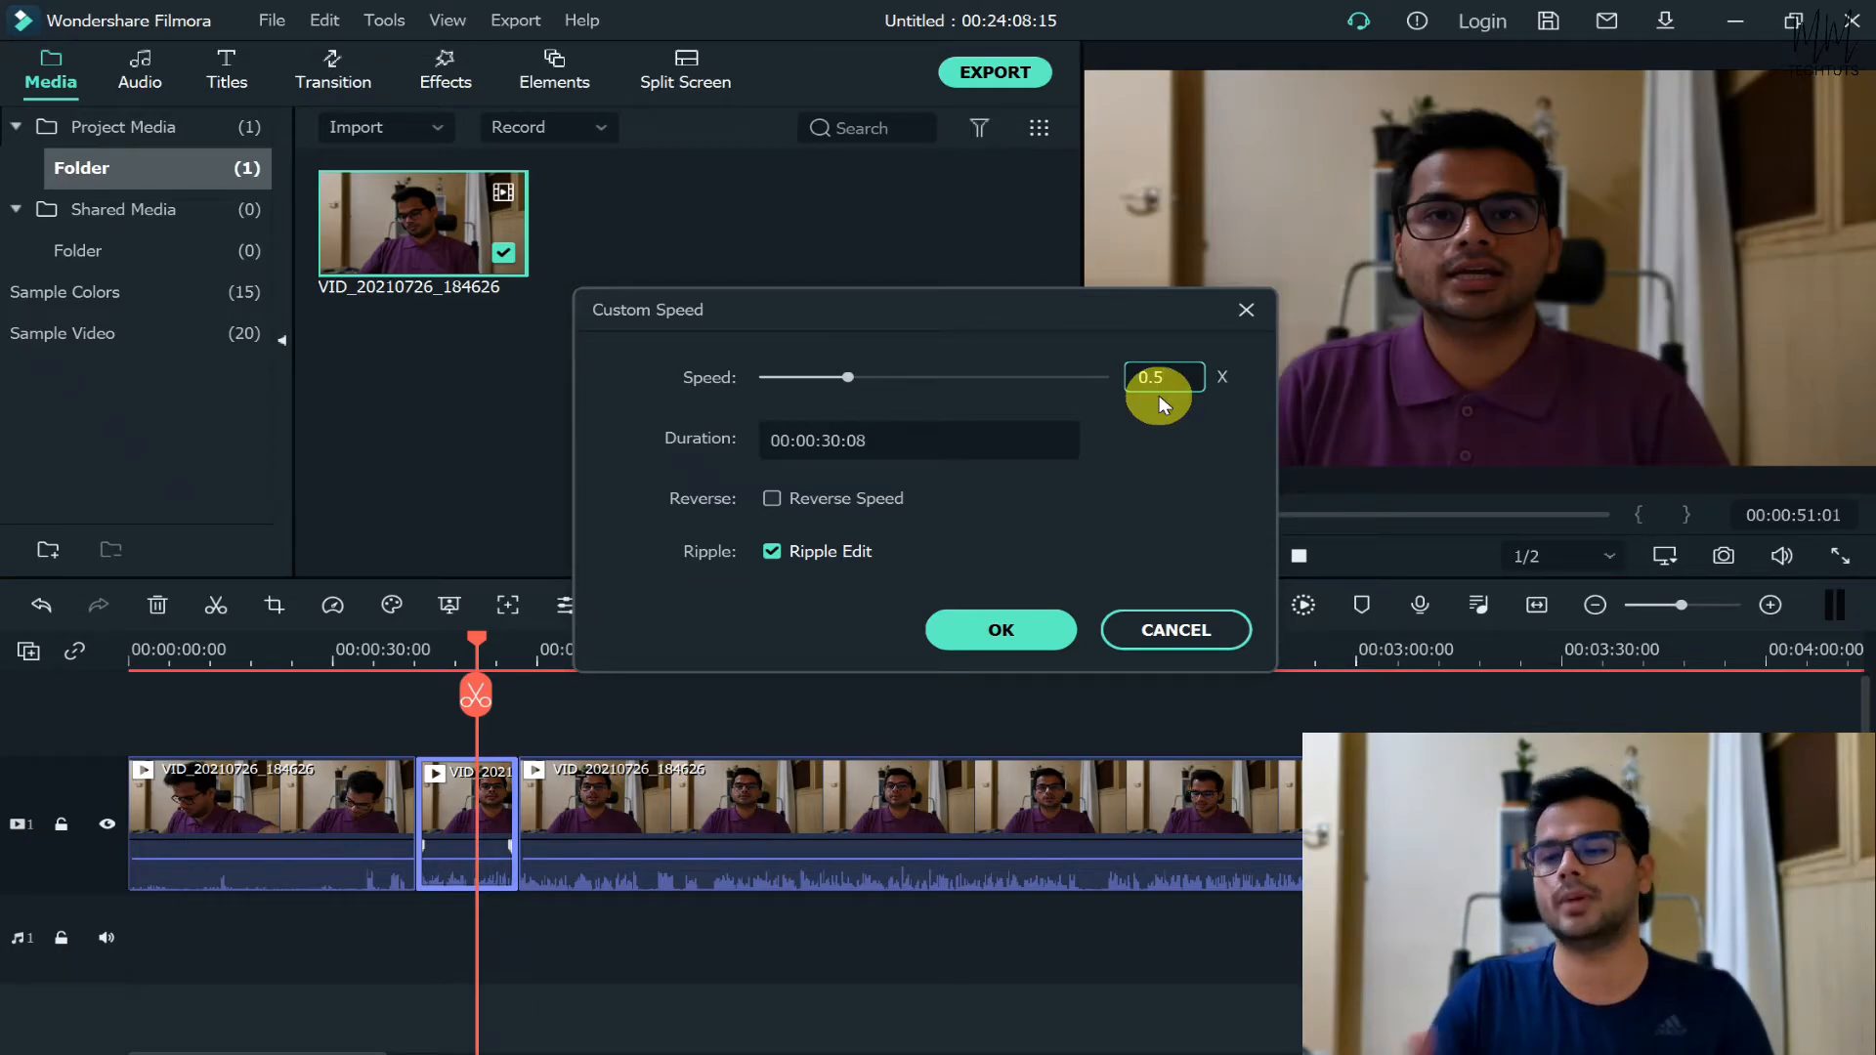
left_click(1151, 377)
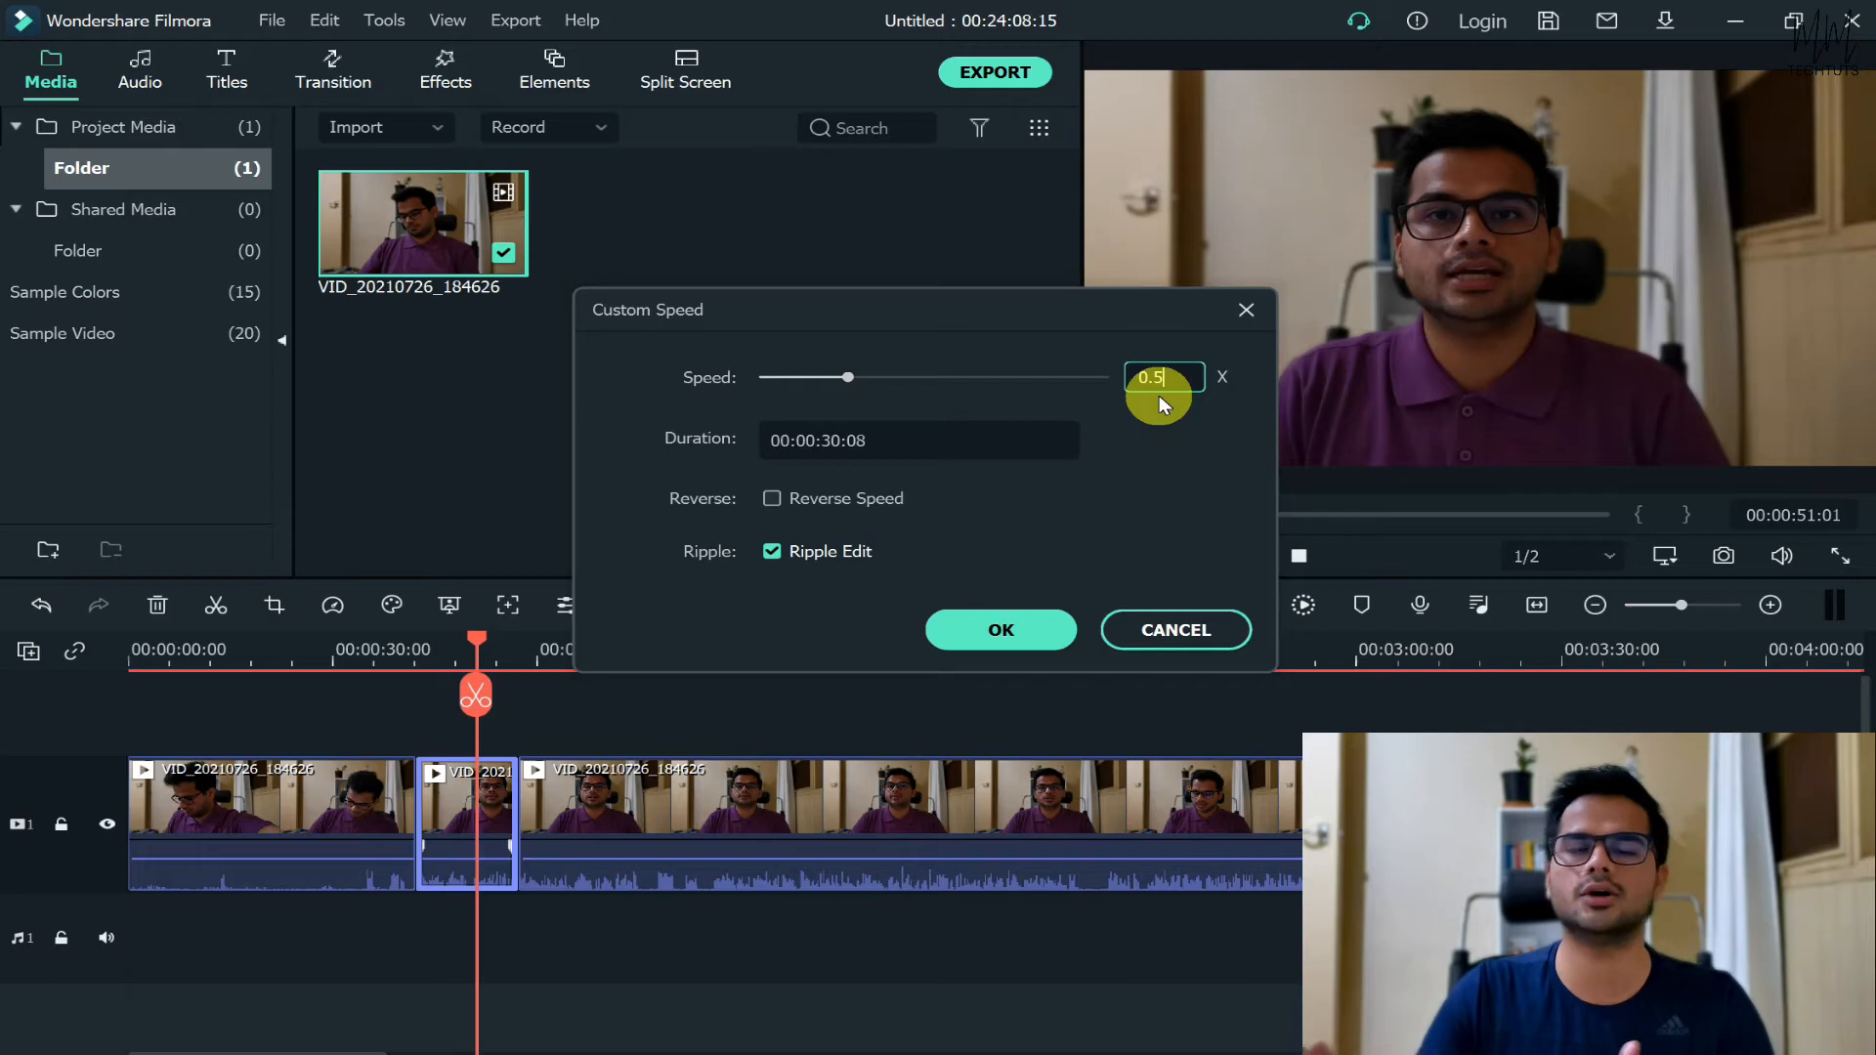
mouse_move(1157, 417)
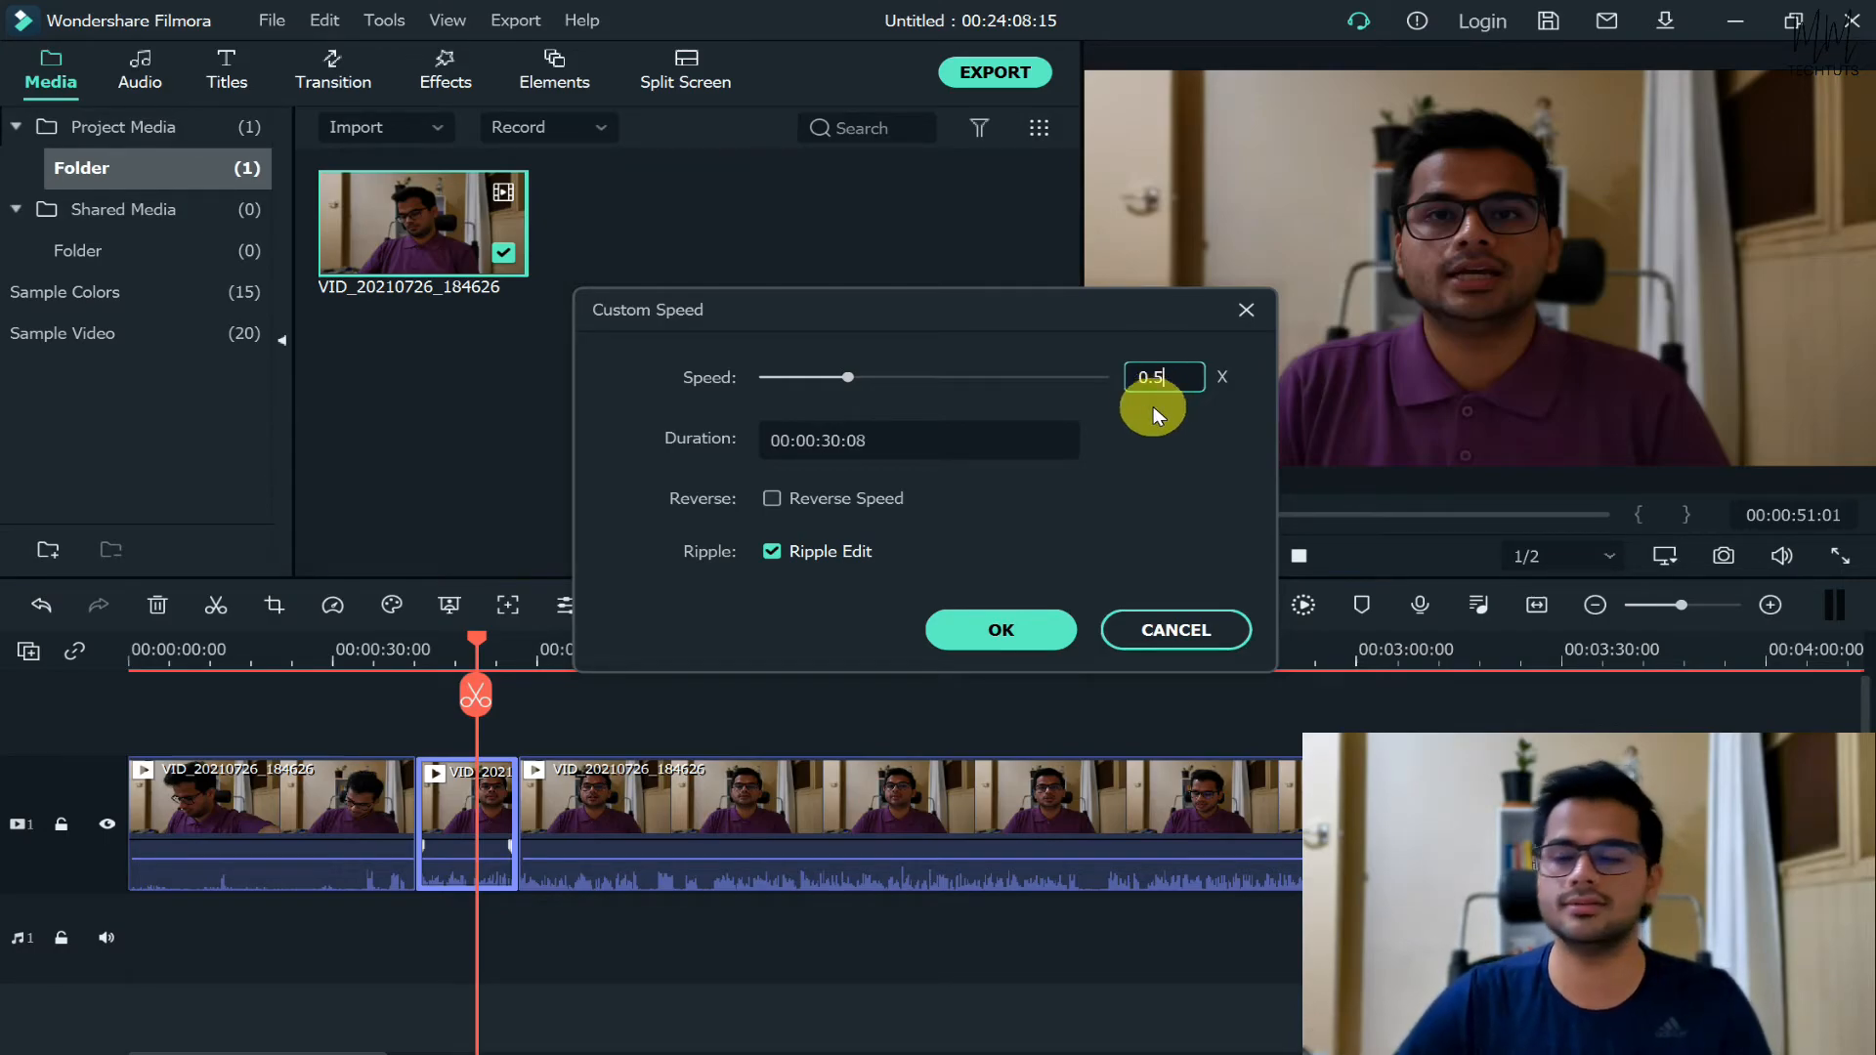
mouse_move(1068, 550)
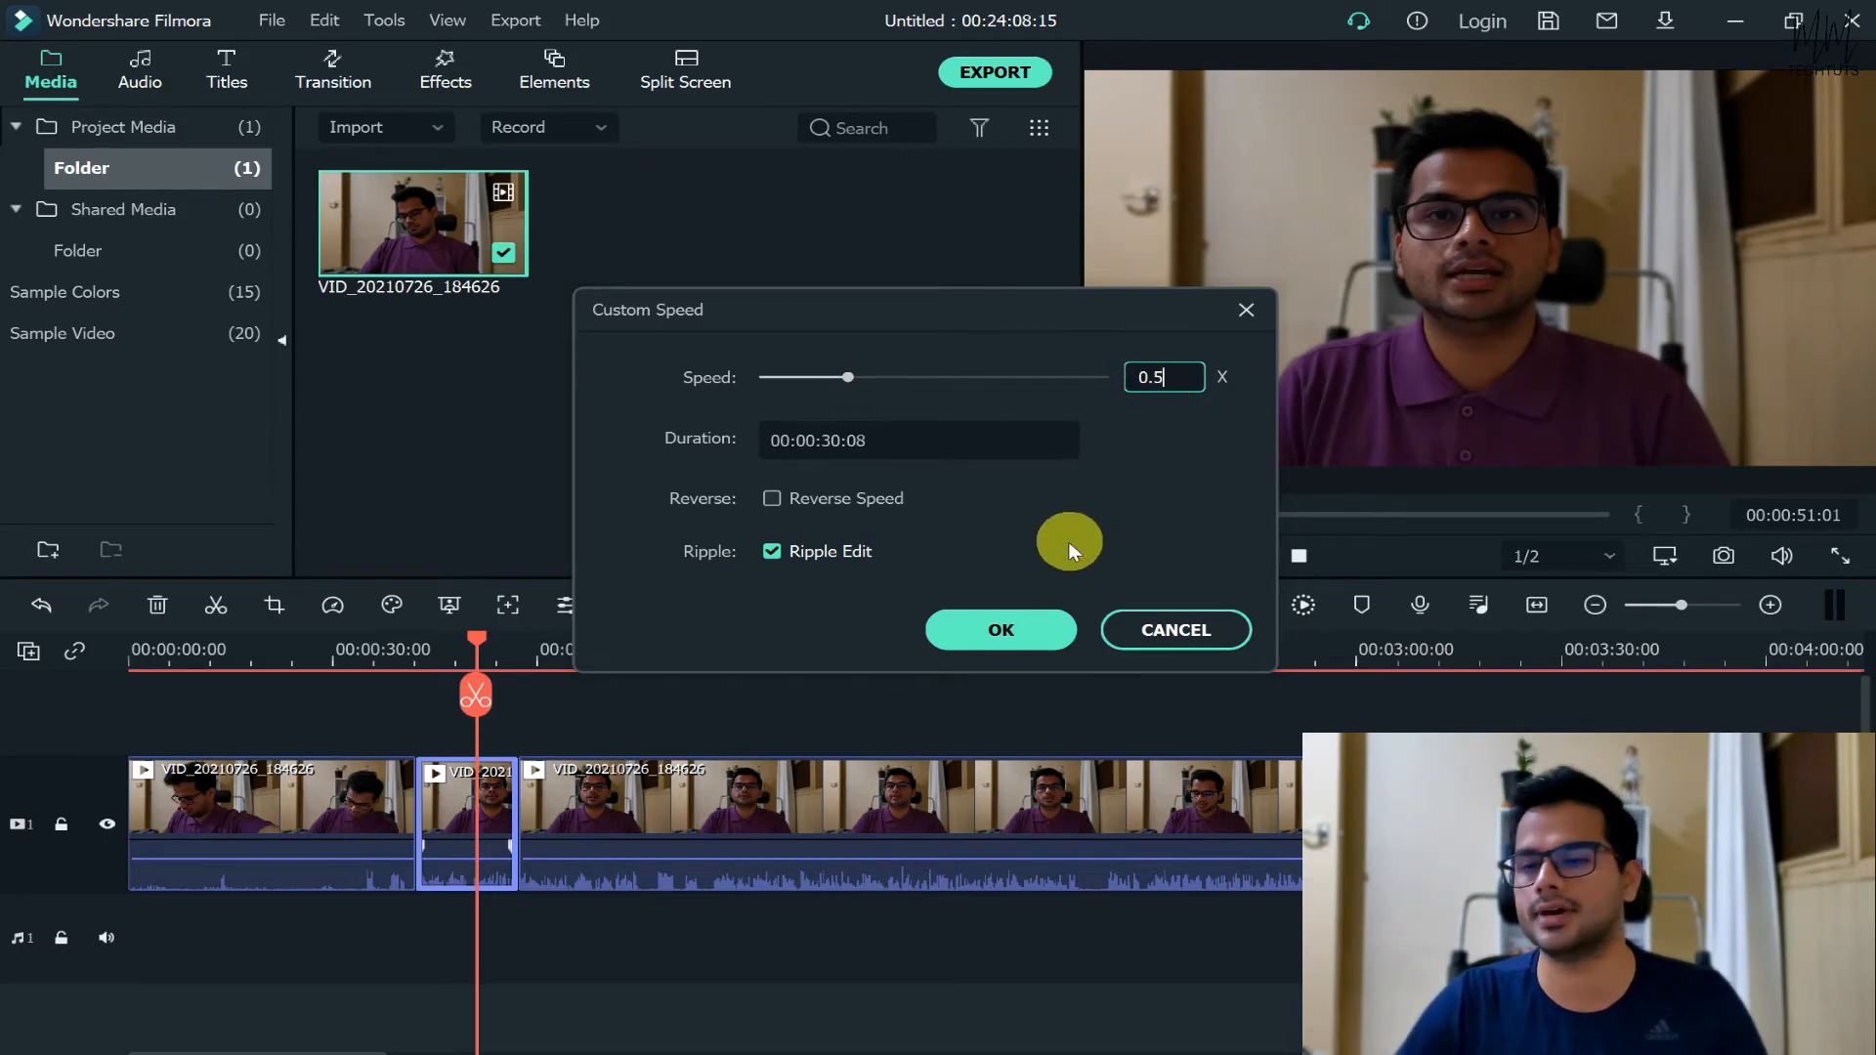
mouse_move(1188, 416)
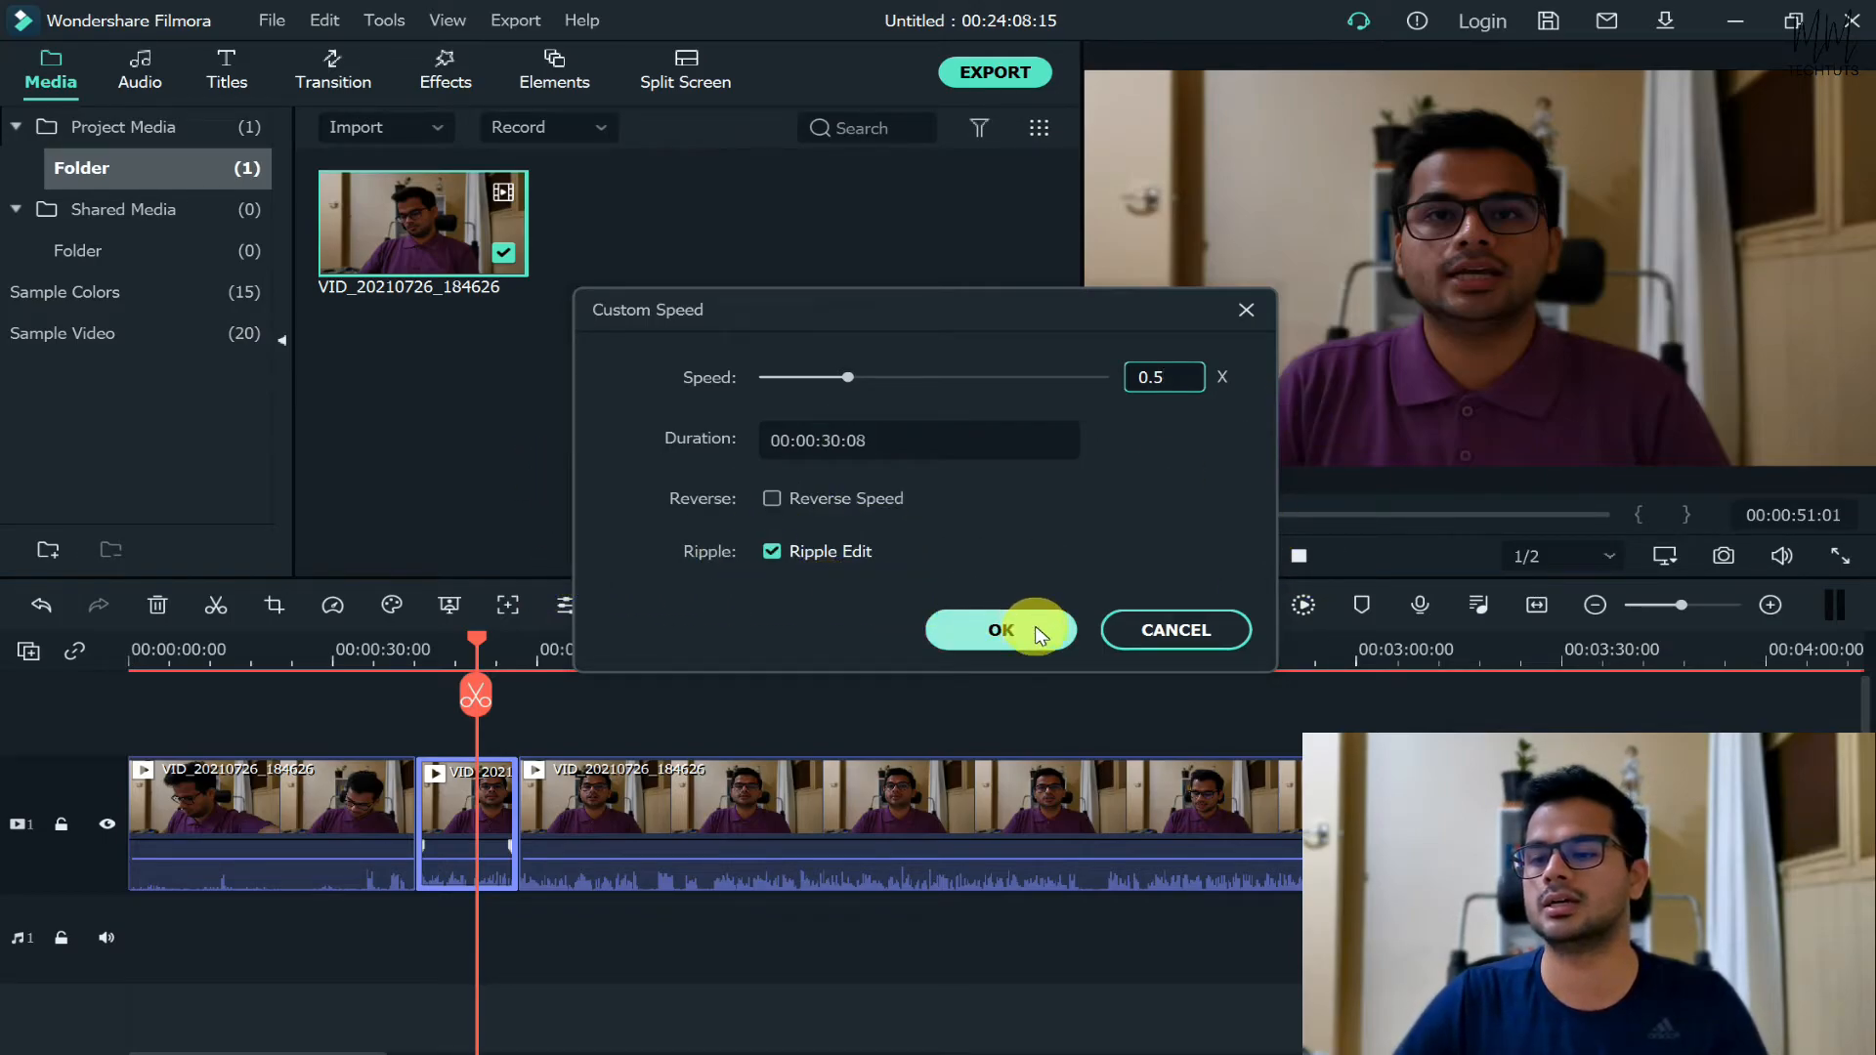
left_click(1001, 629)
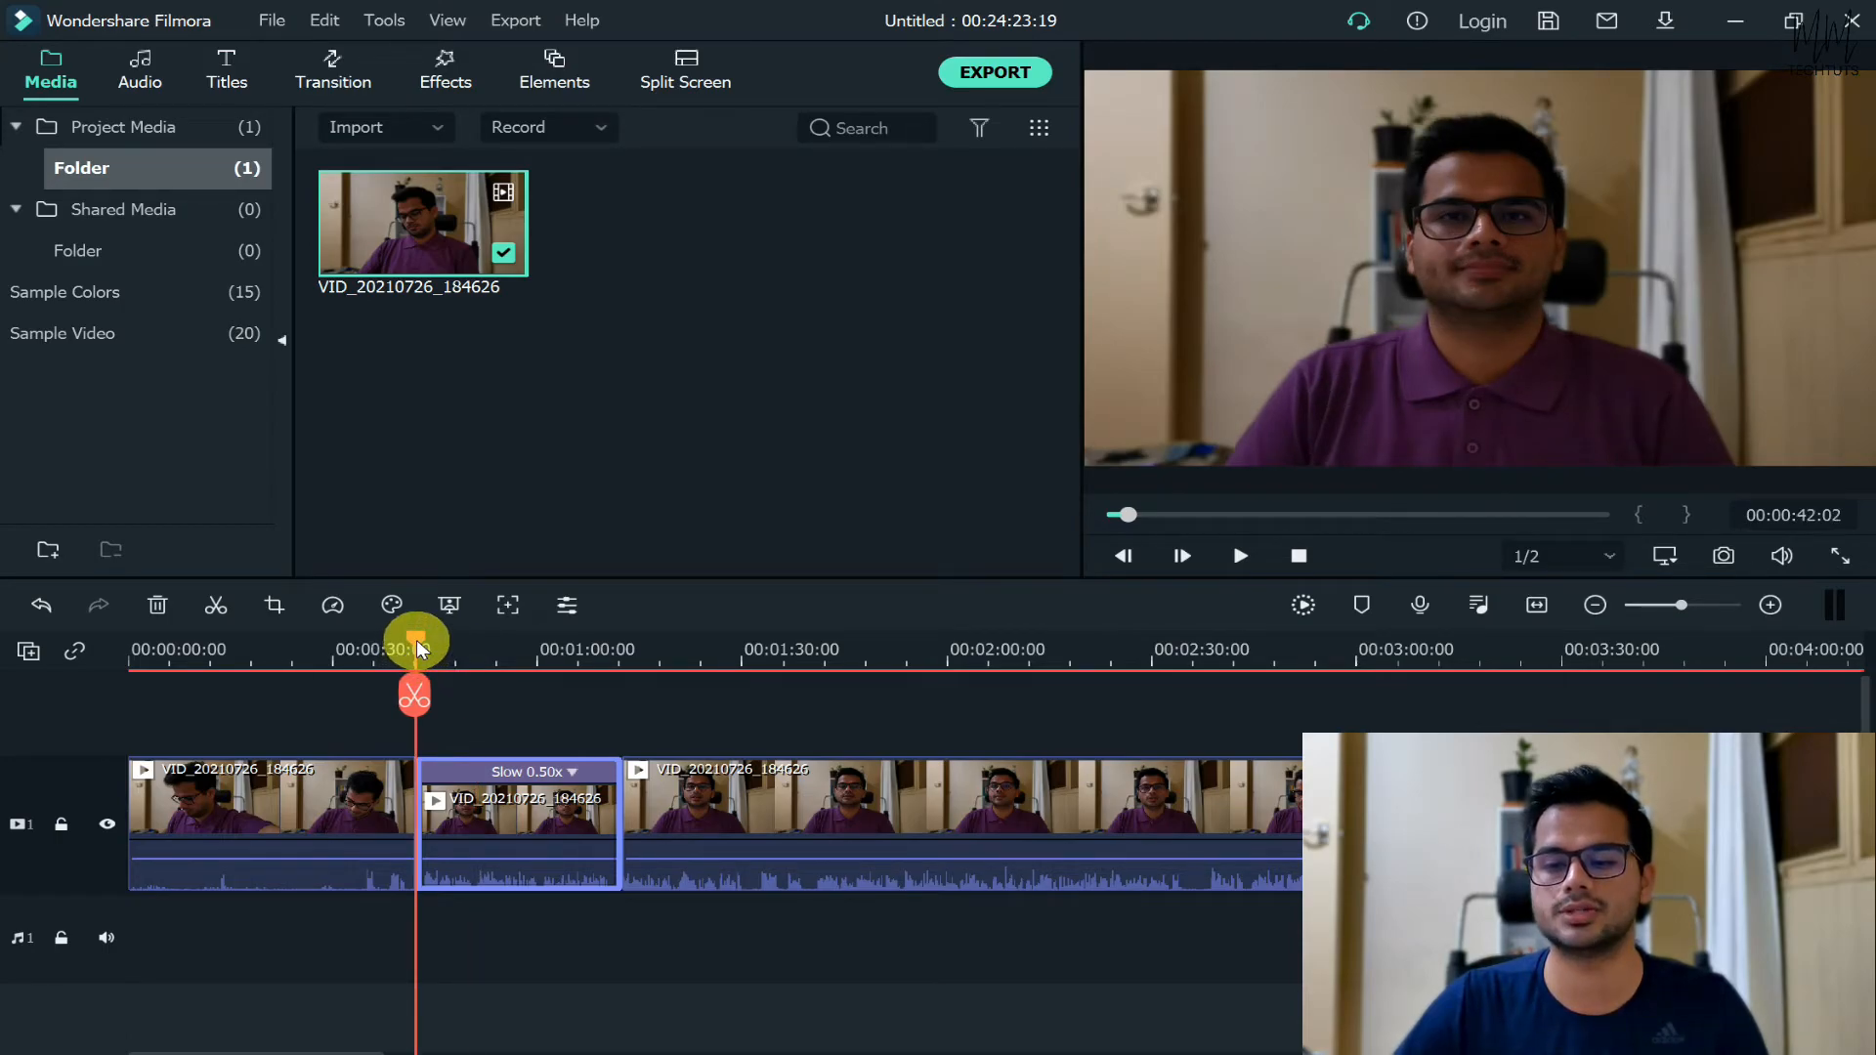
left_click(1238, 555)
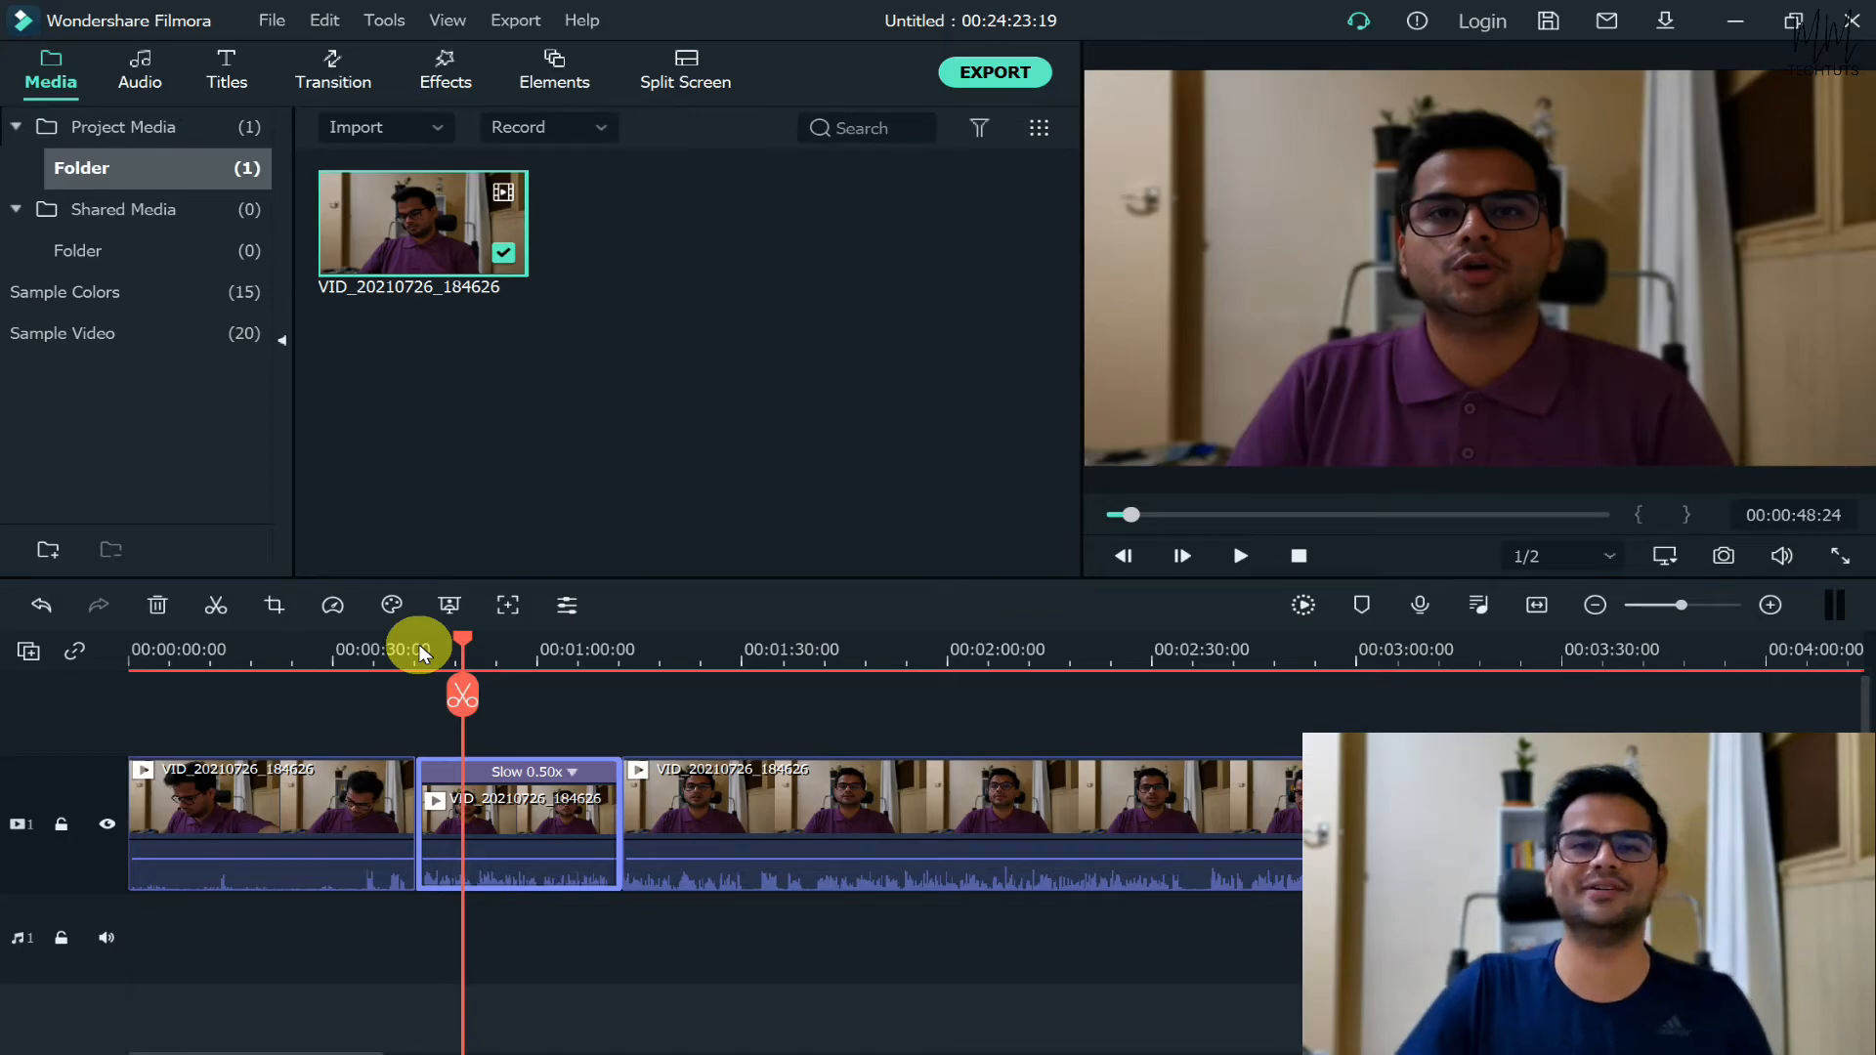
mouse_move(293, 742)
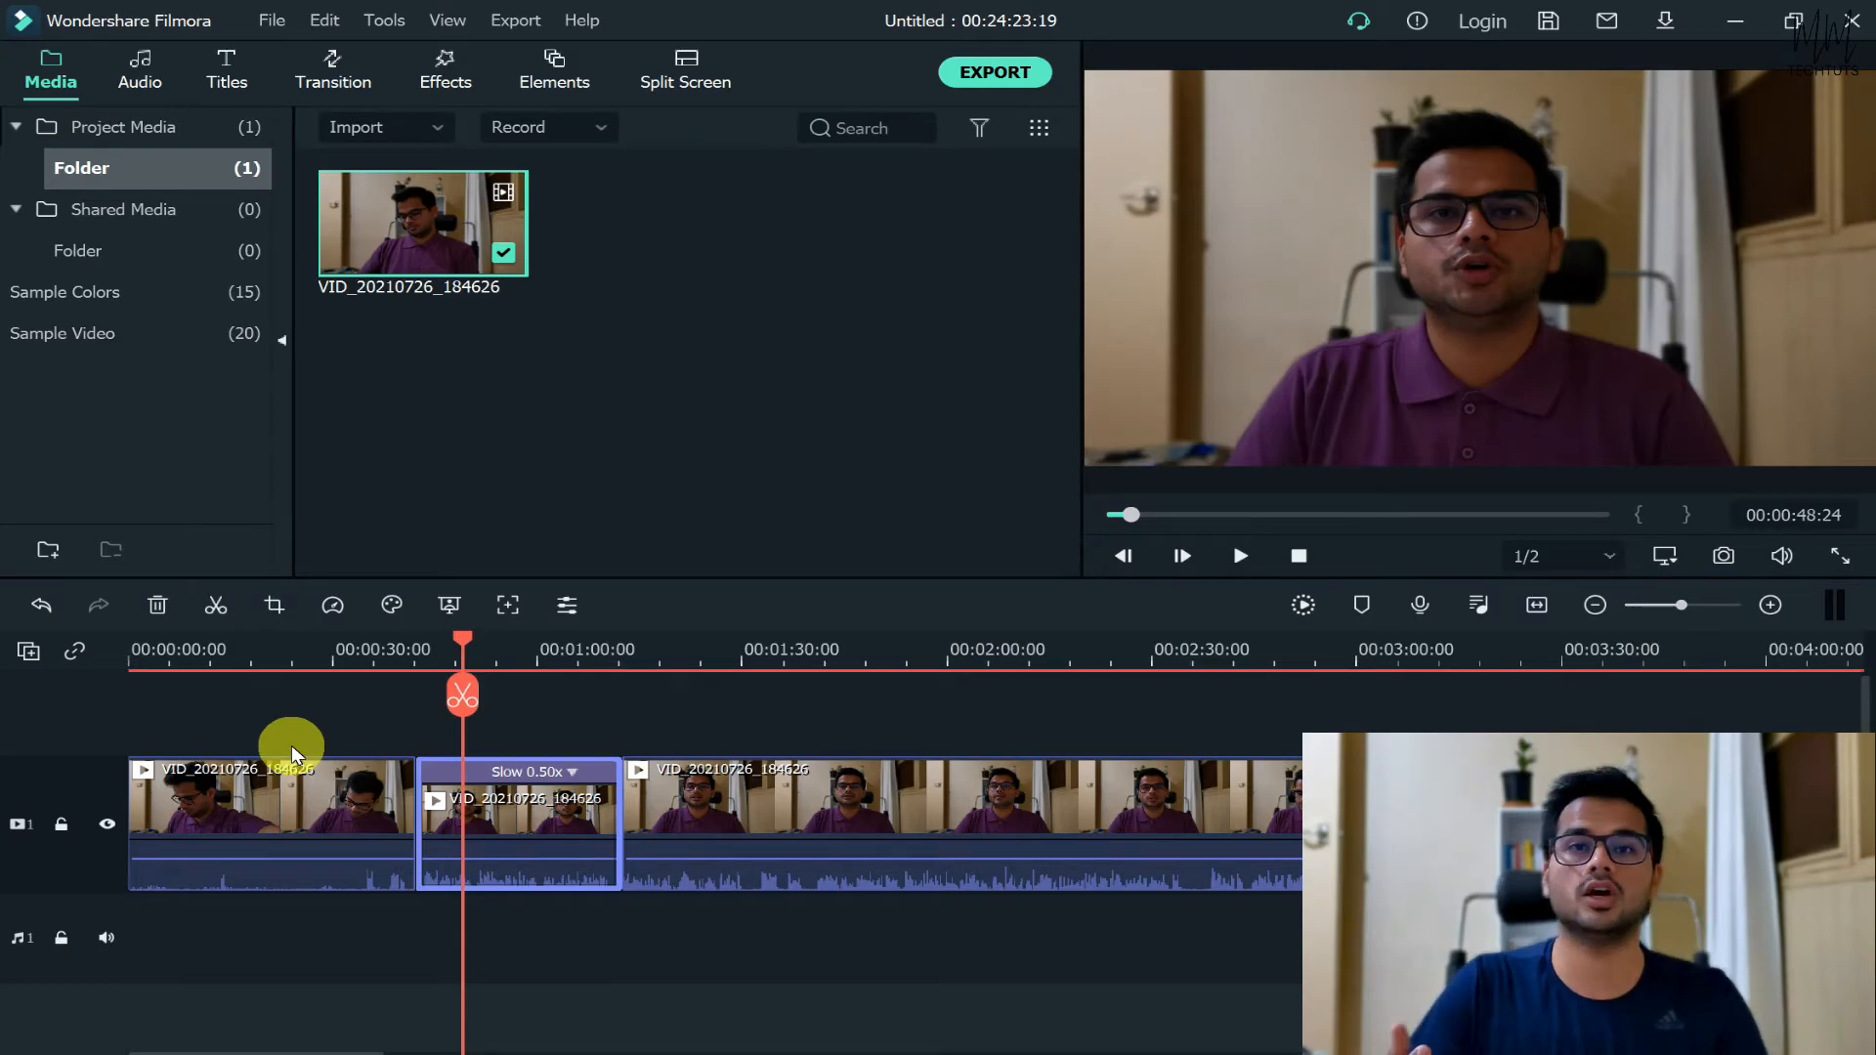
mouse_move(502, 595)
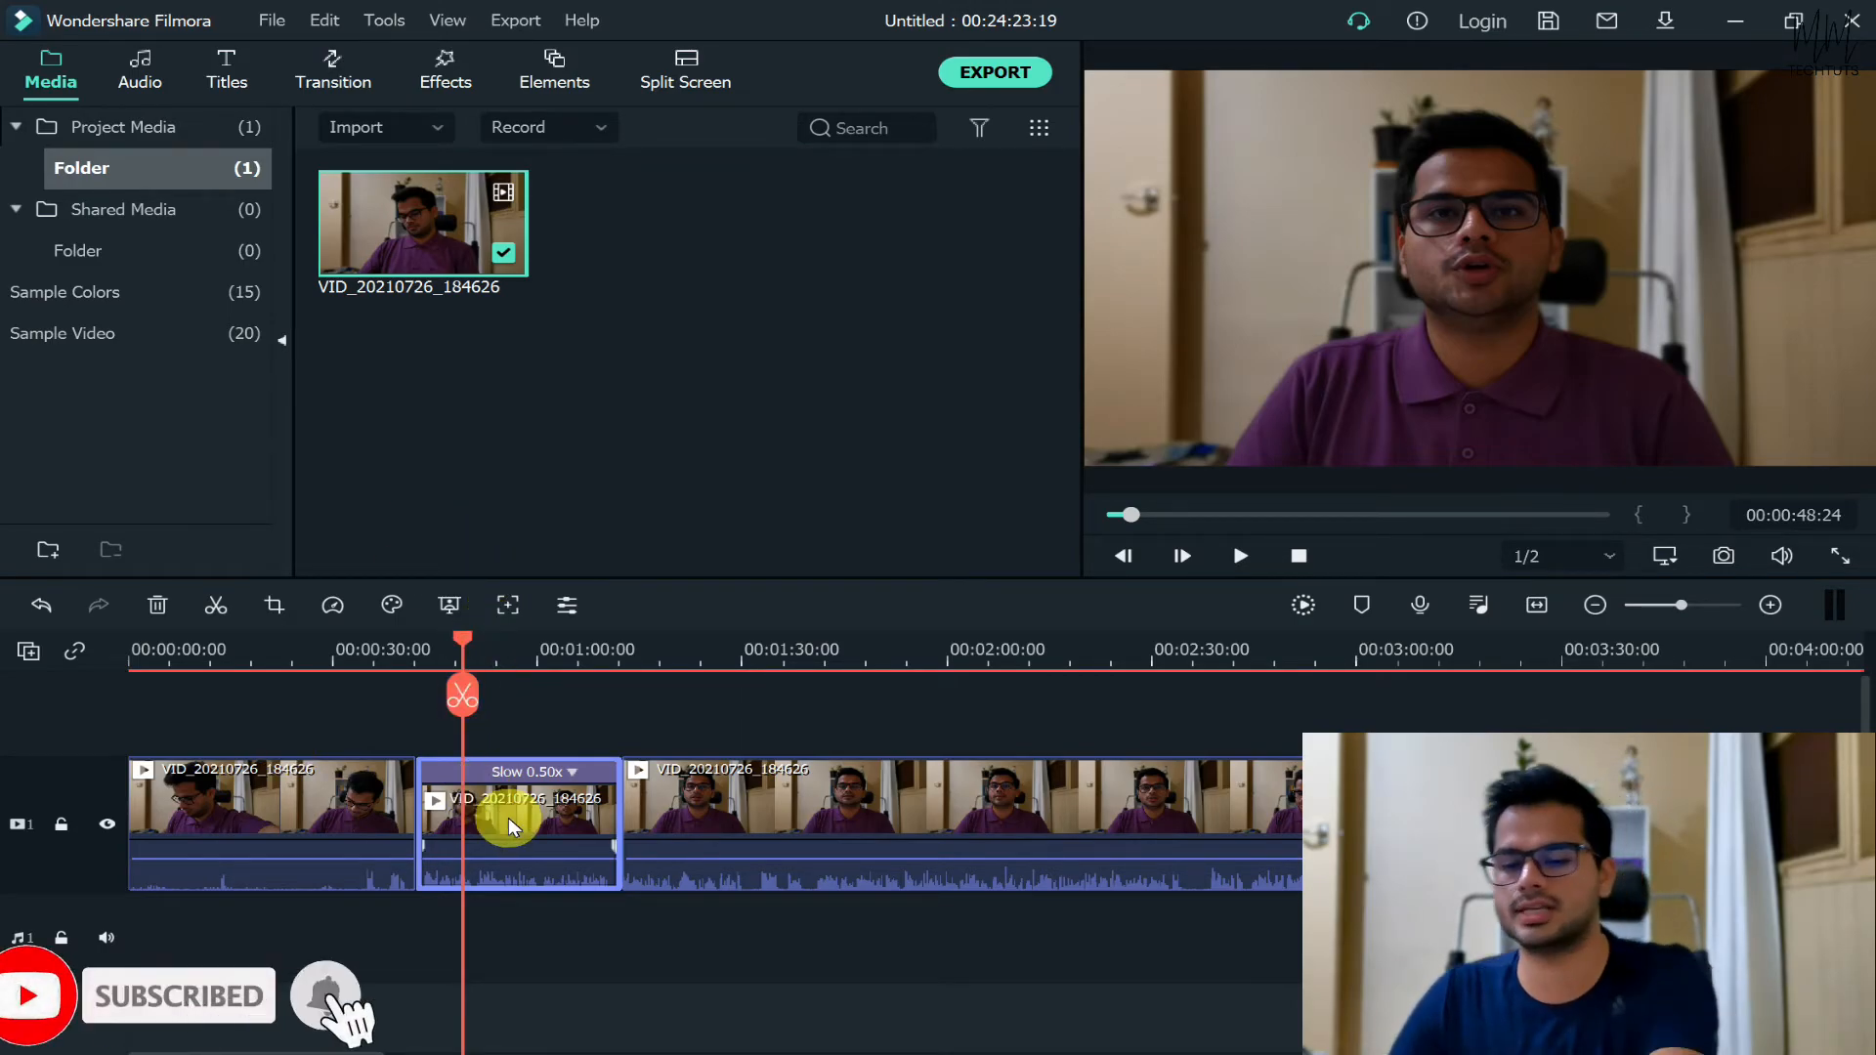
- Set the middle clip's speed to 2.0 in Speed and Duration
right_click(508, 823)
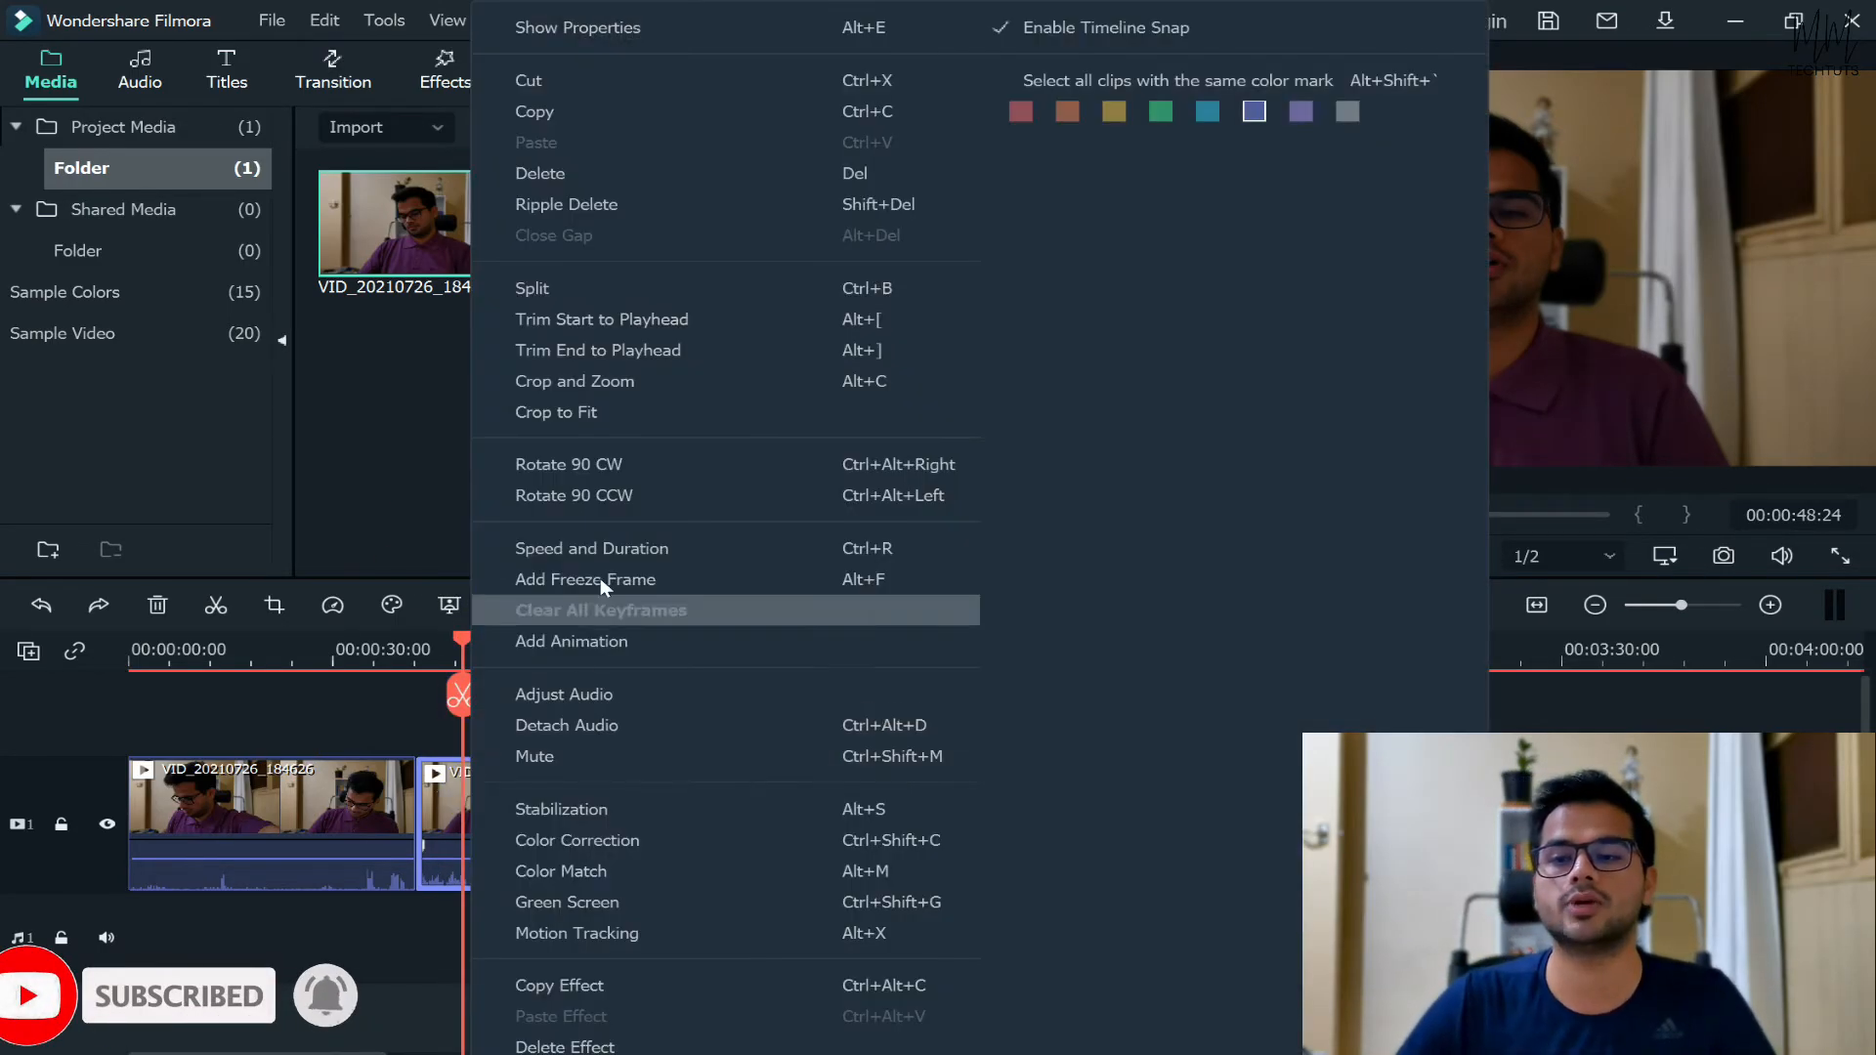
left_click(591, 549)
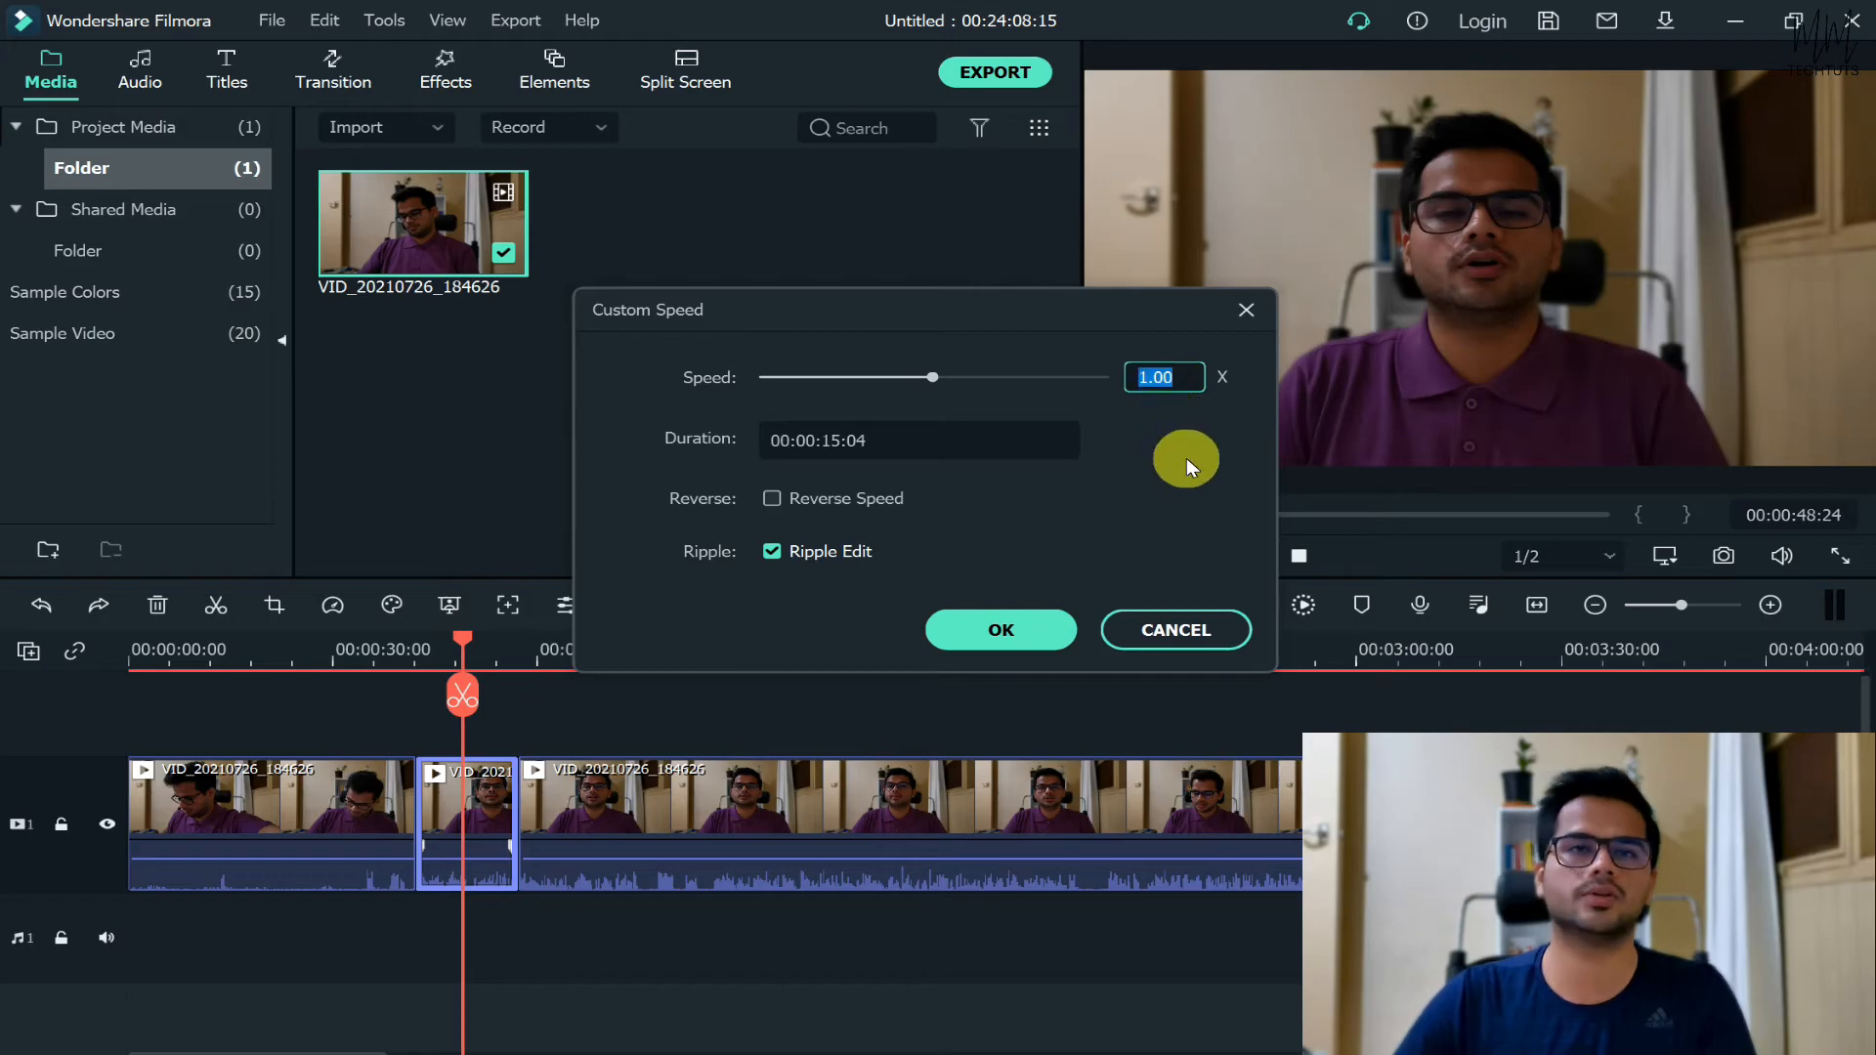
type("2.")
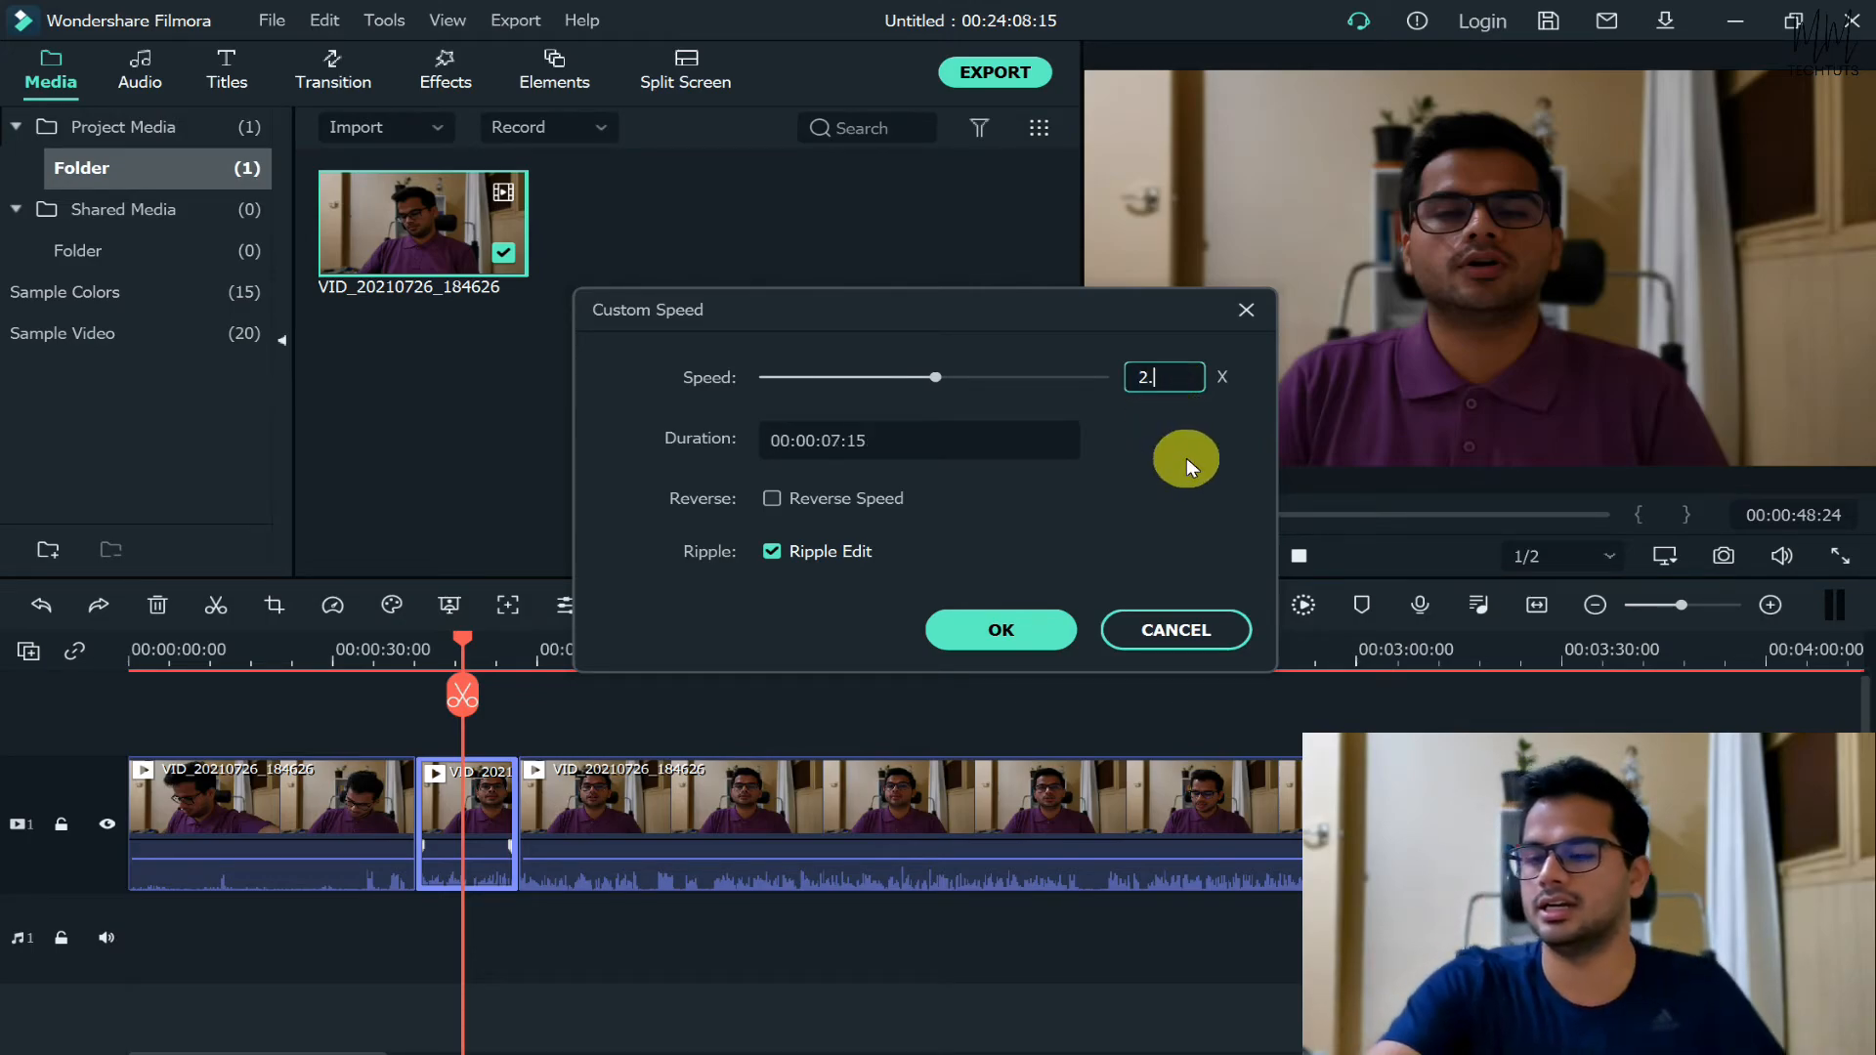
mouse_move(1001, 629)
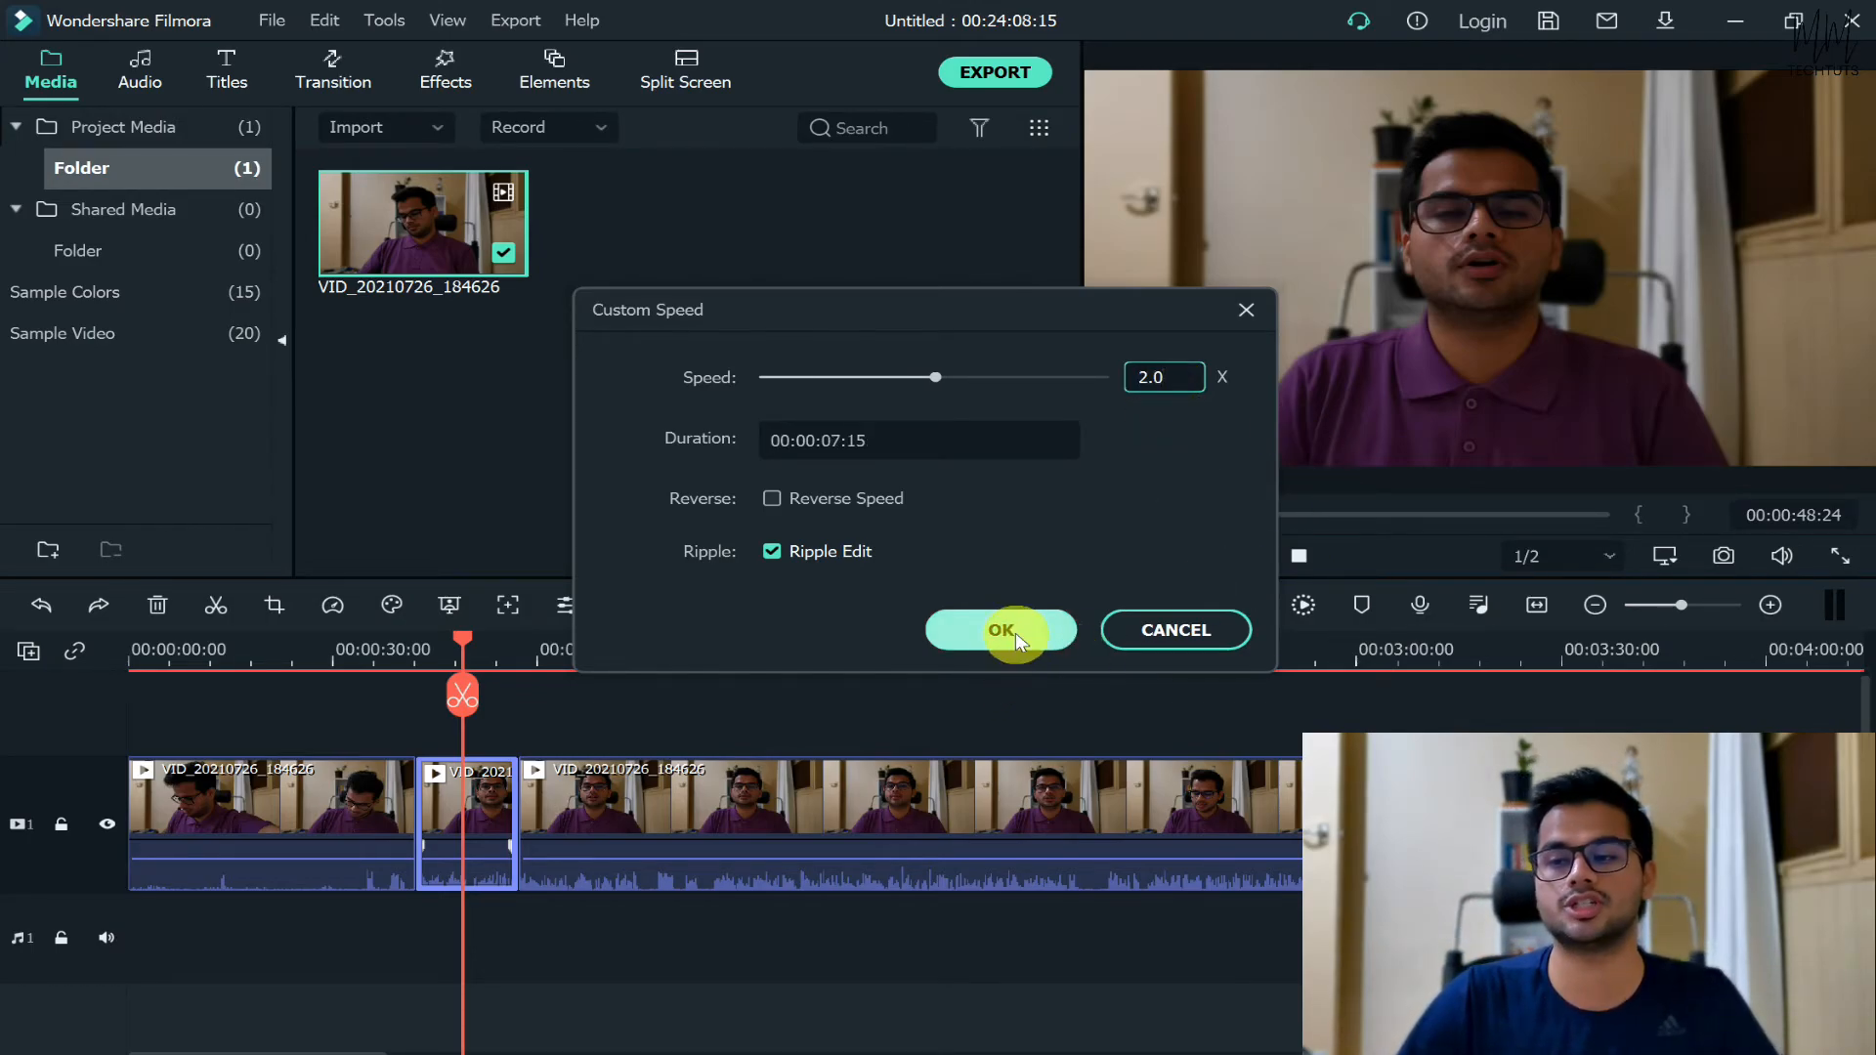
left_click(1001, 630)
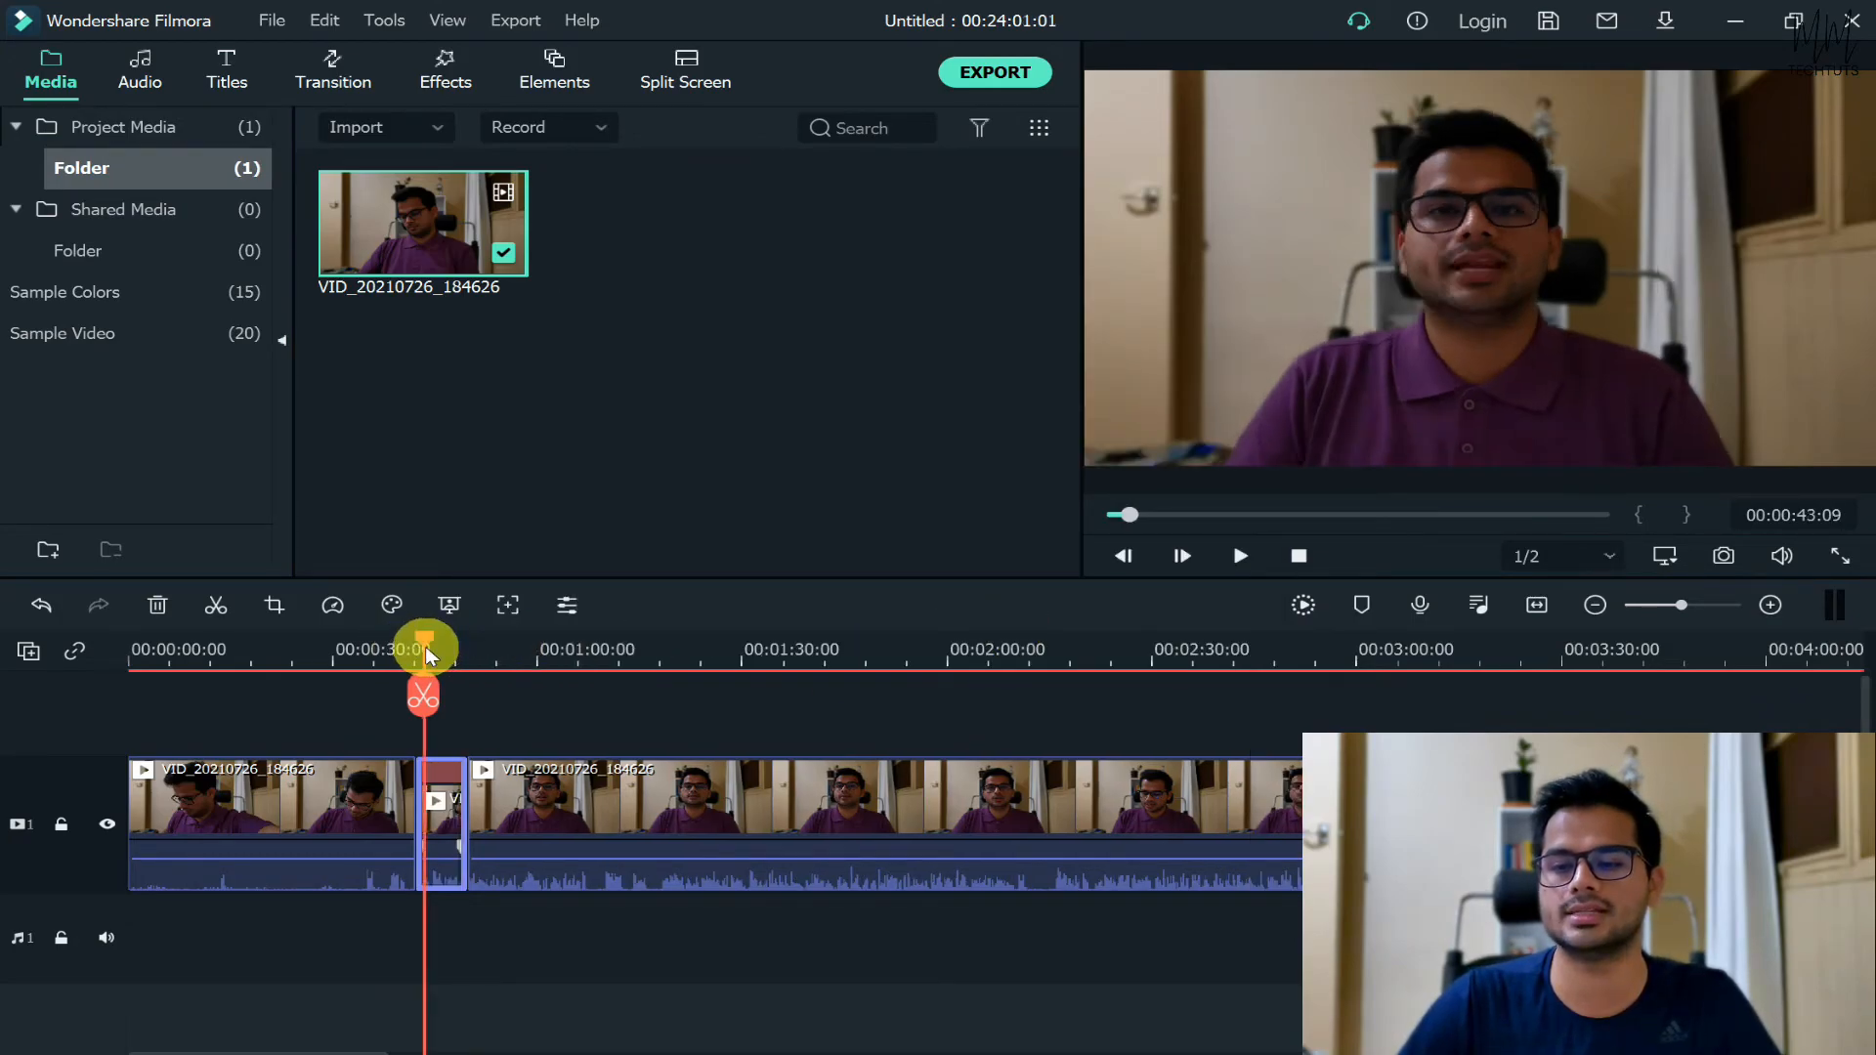
left_click(1238, 555)
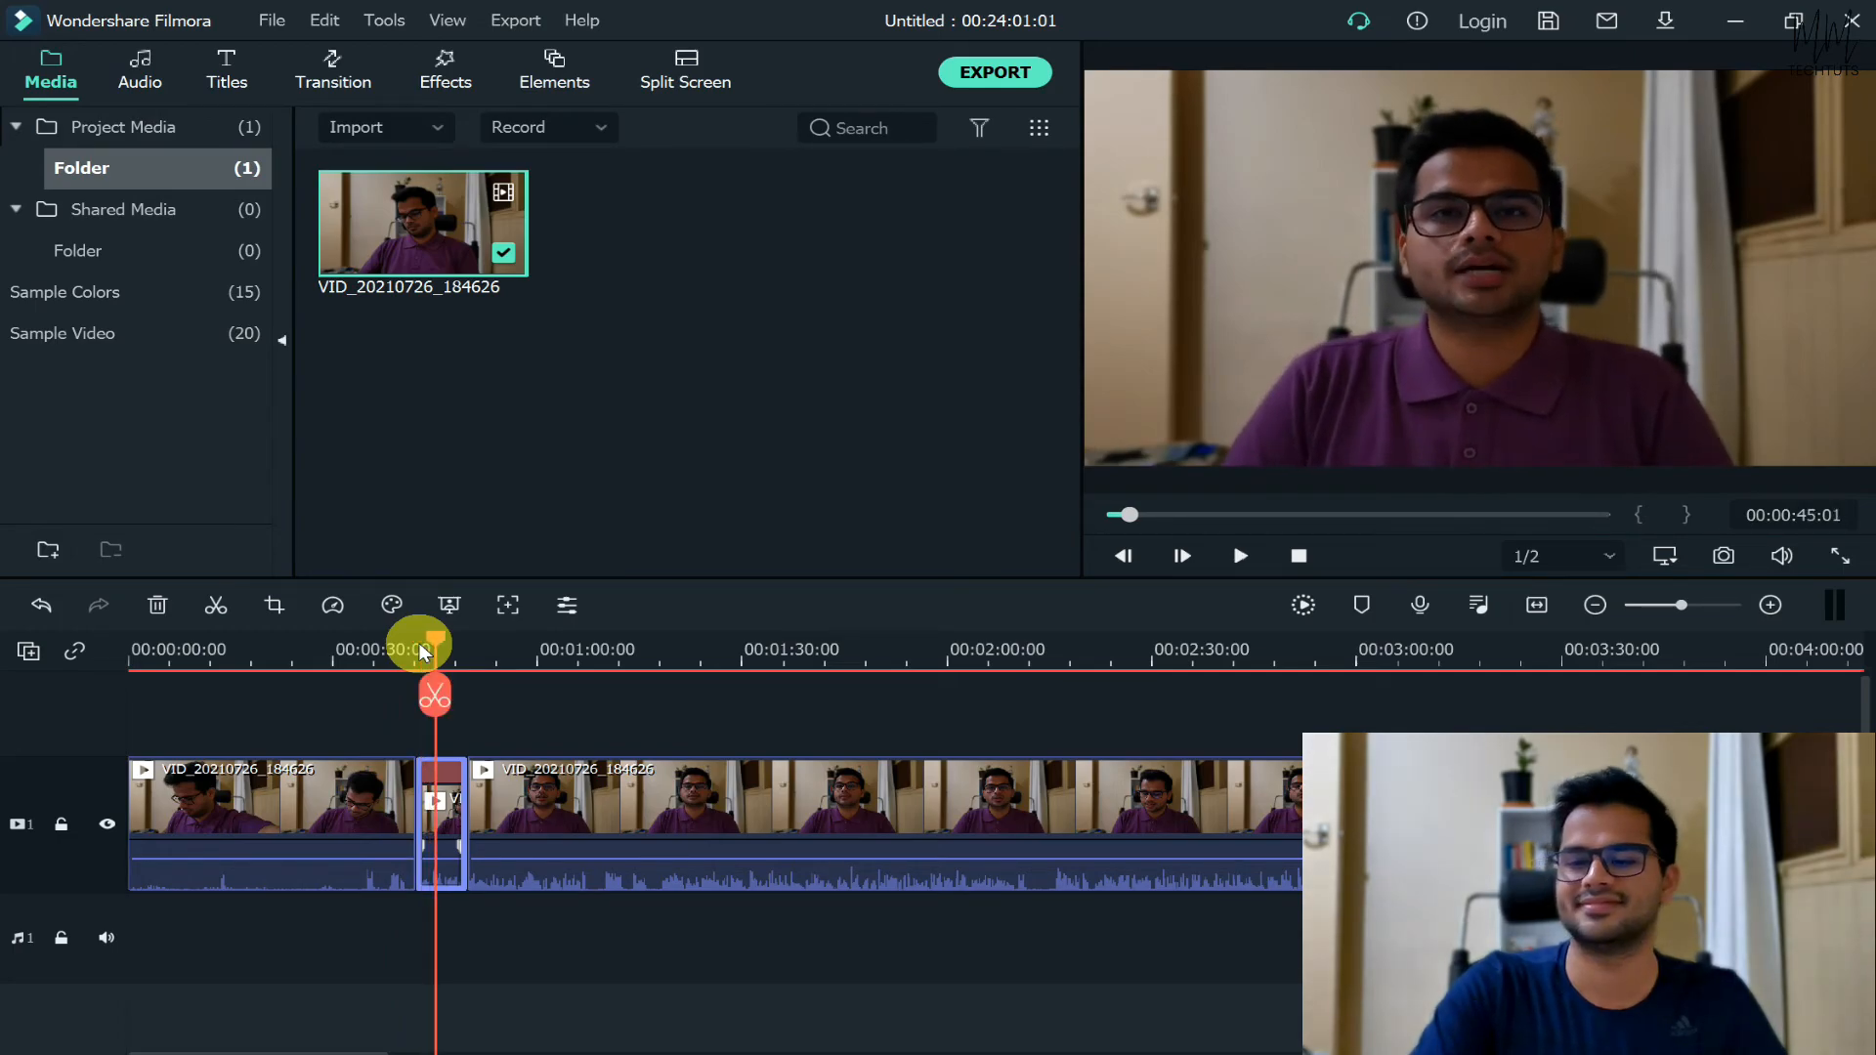
mouse_move(410, 716)
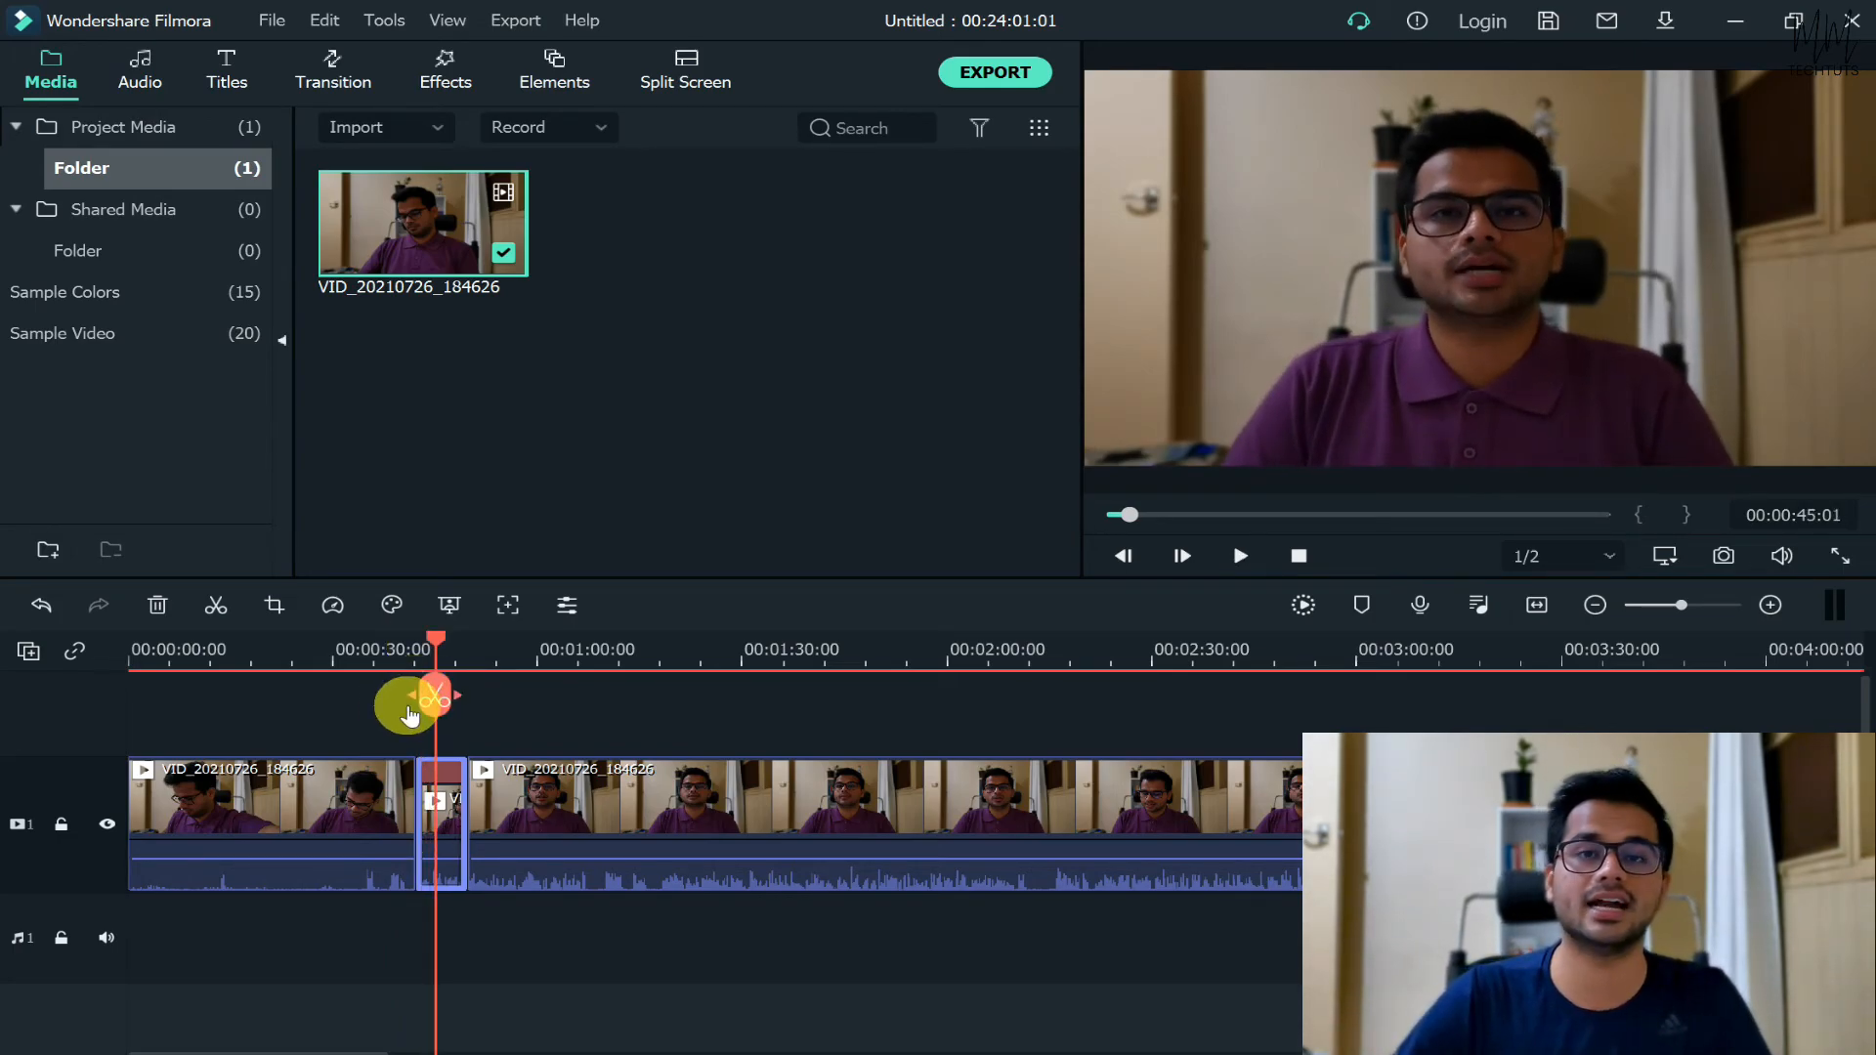
mouse_move(425, 698)
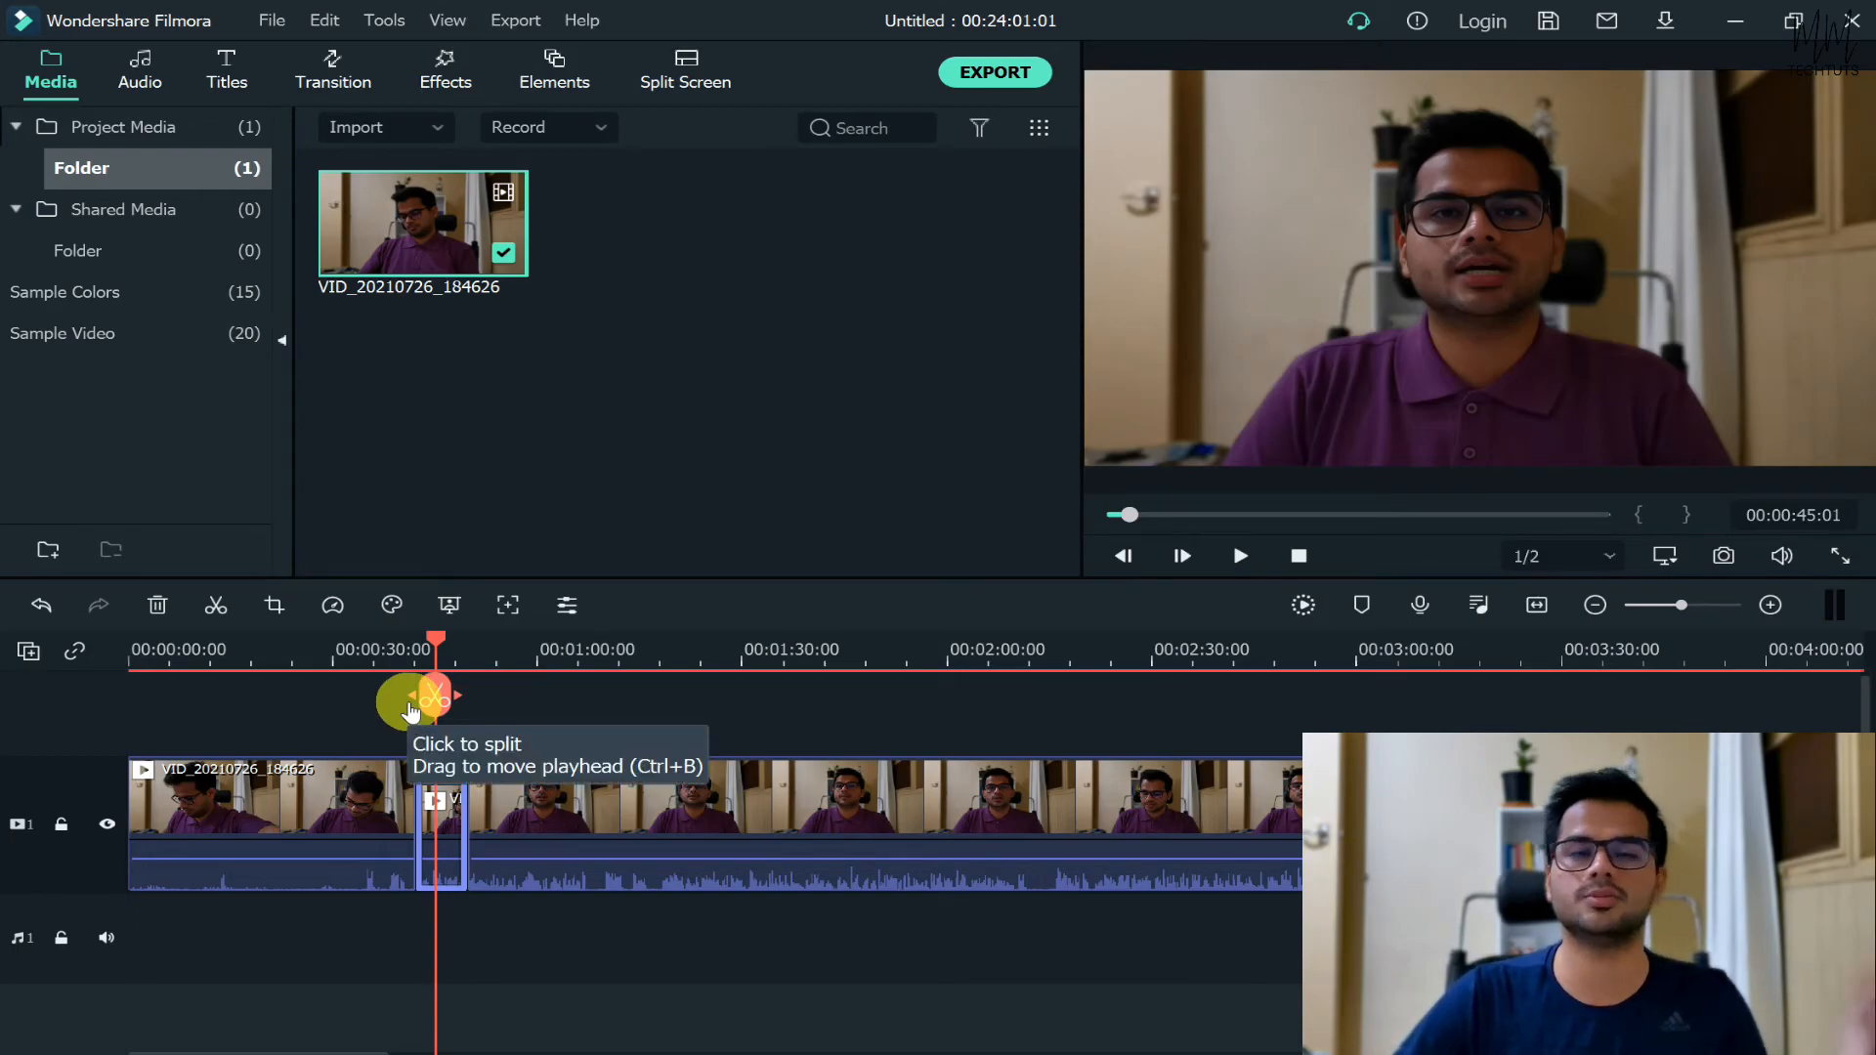
left_click(437, 698)
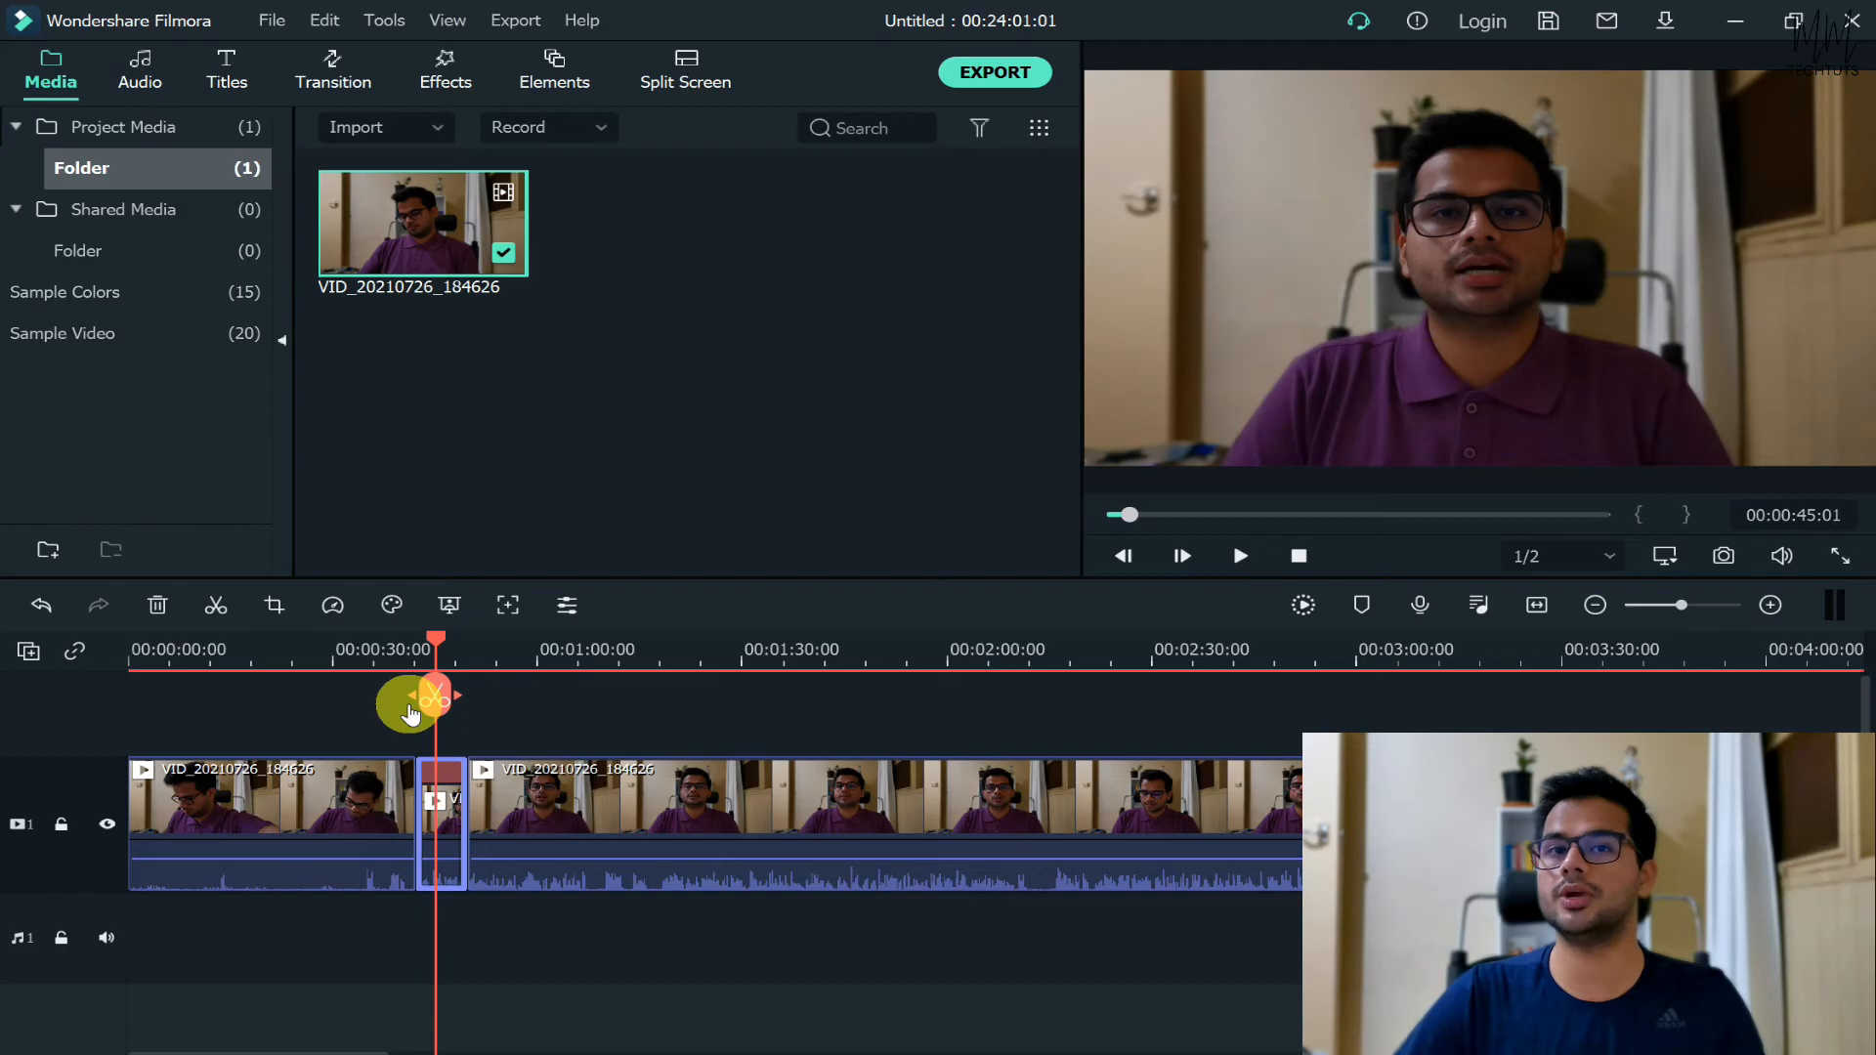